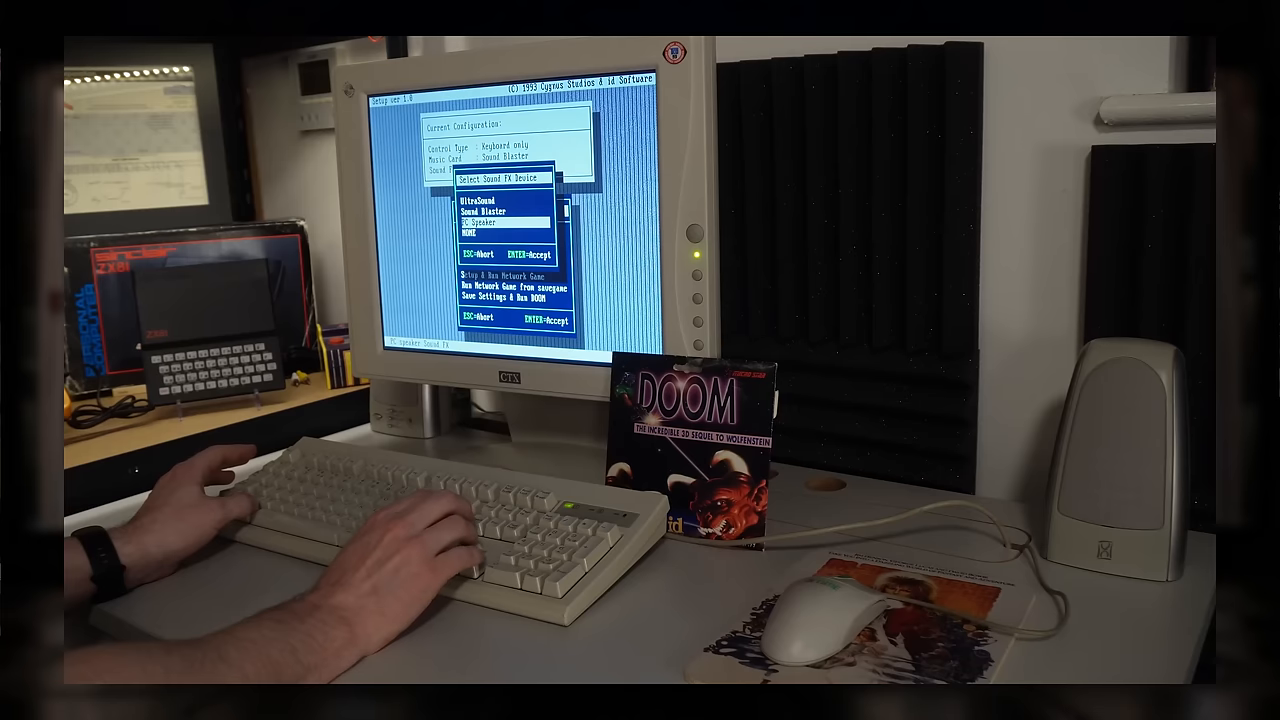
Boot the password reset CD into chntpw and clear the Steve account's password (RID 03eb).
key("enter")
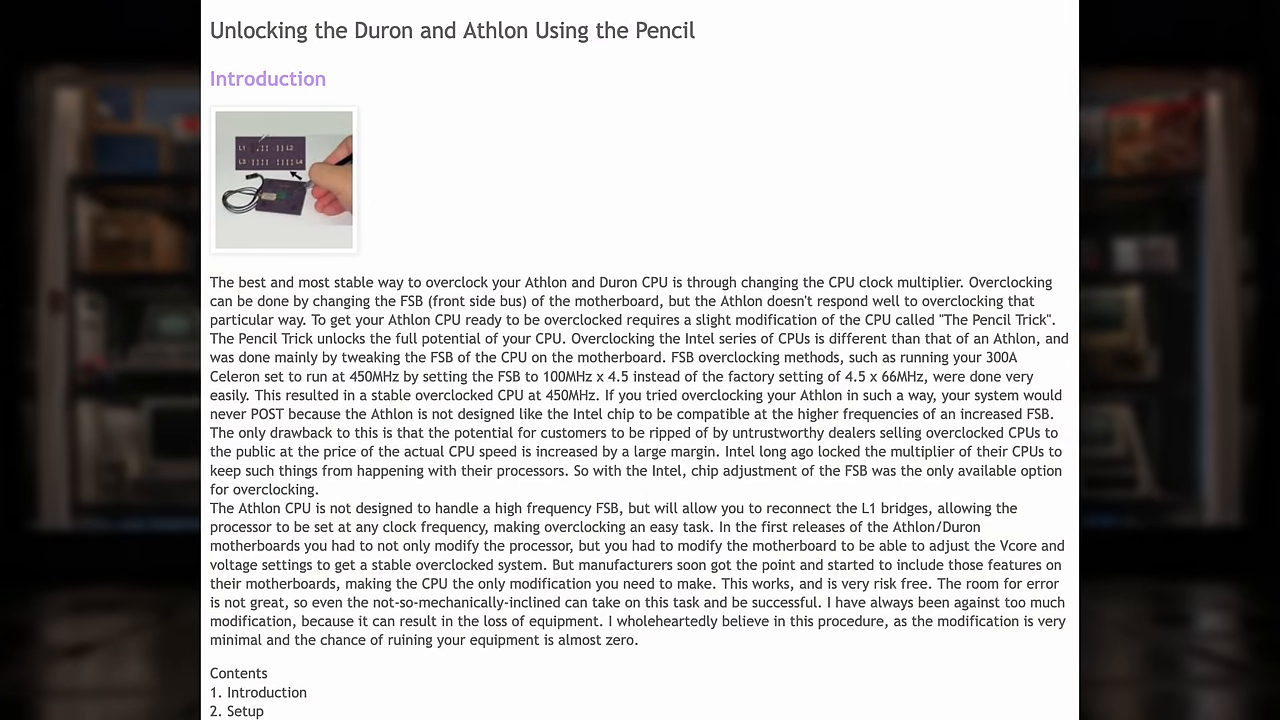
scroll("down", 3)
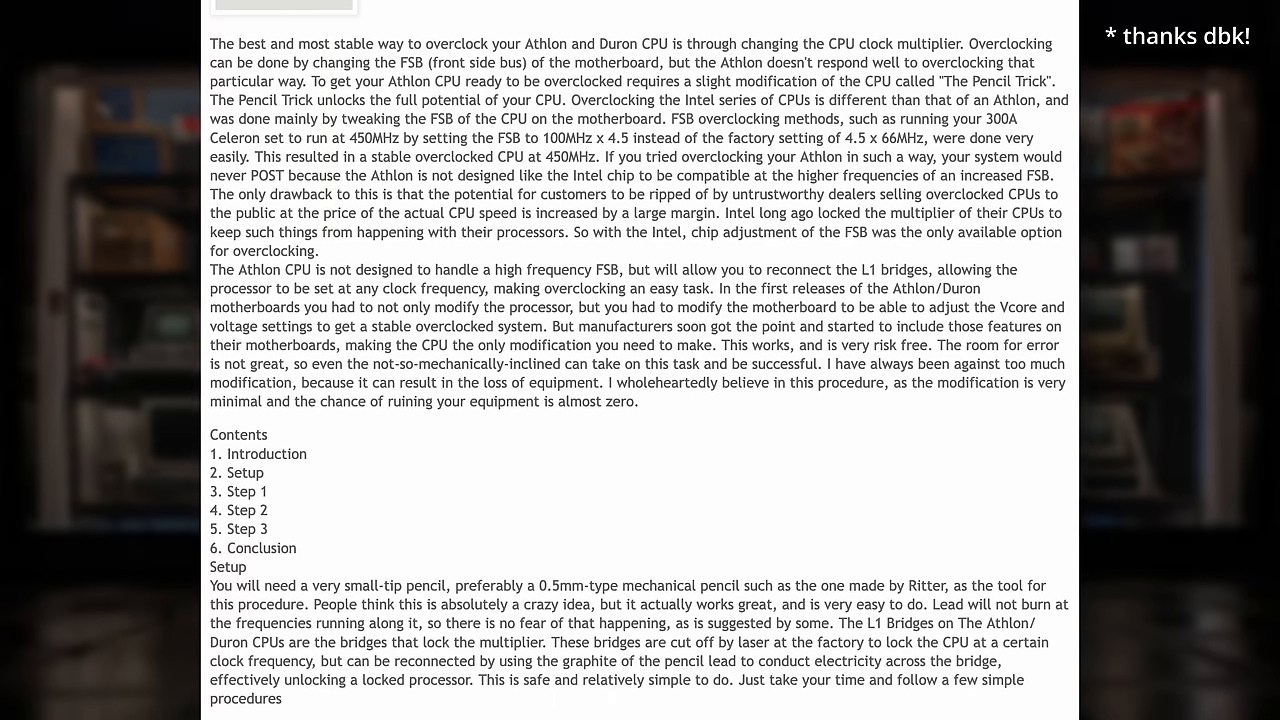
scroll("down", 3)
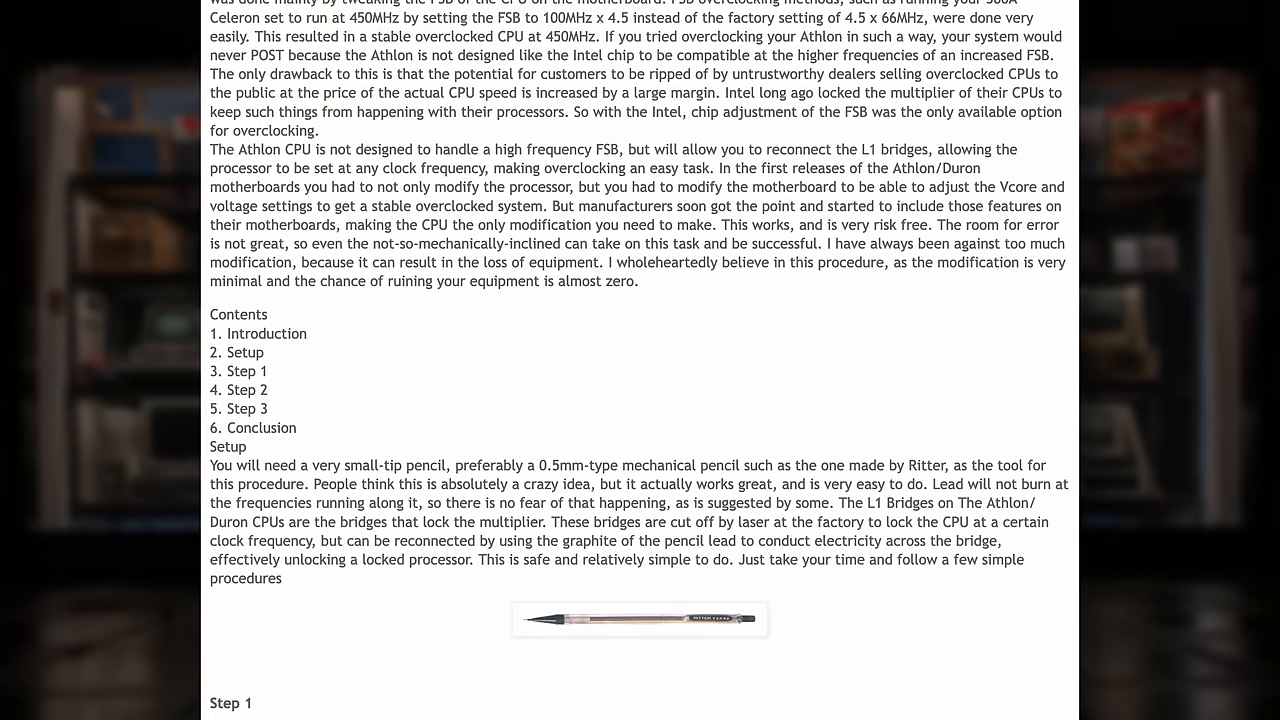
scroll("down", 3)
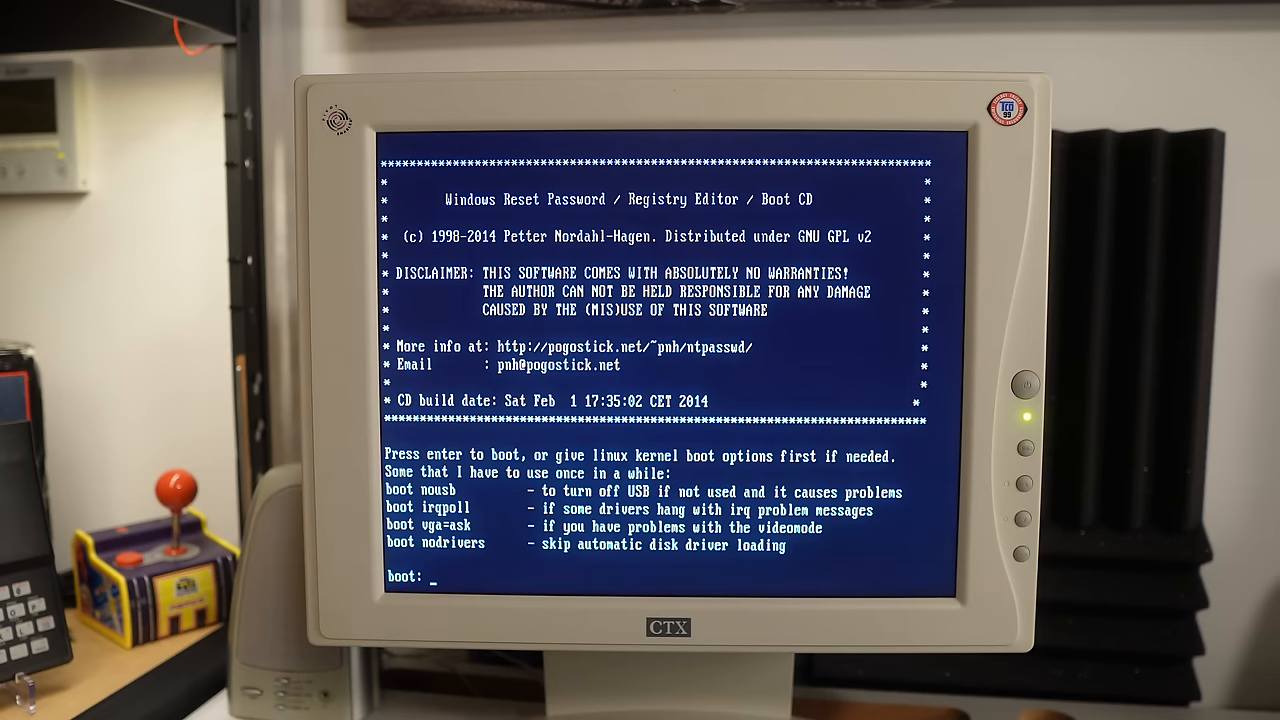
key("enter")
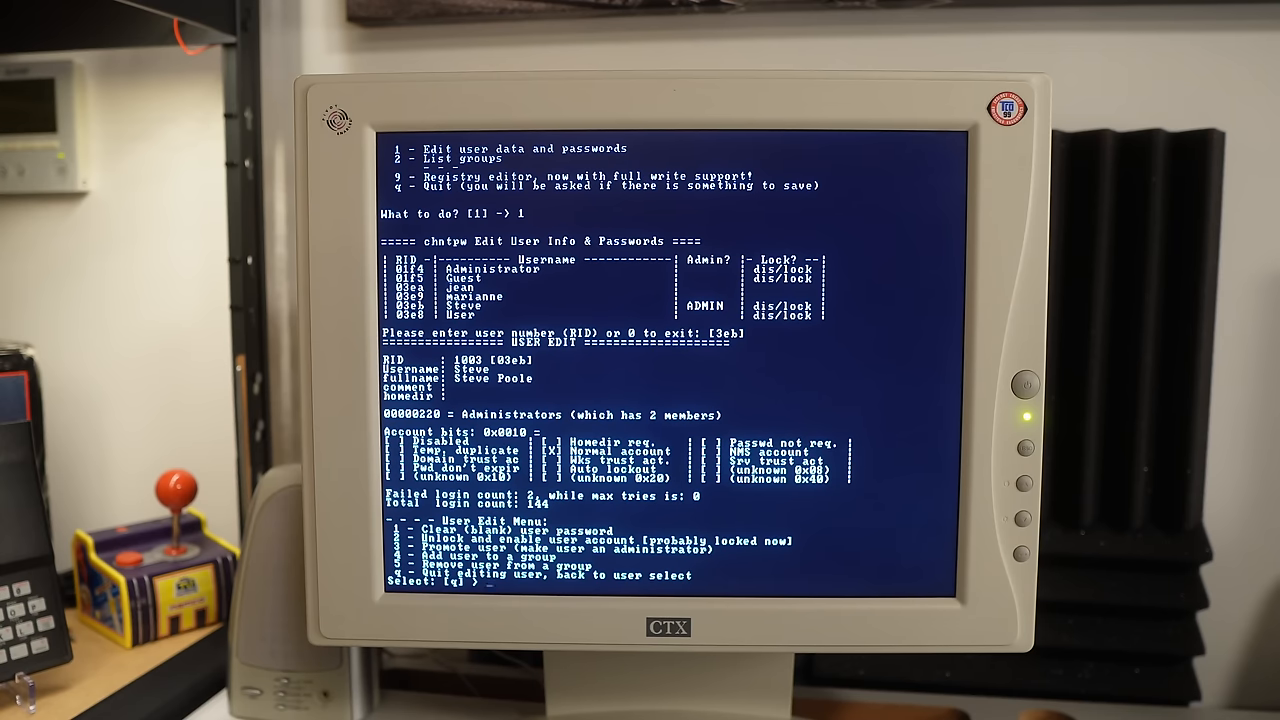
type("1")
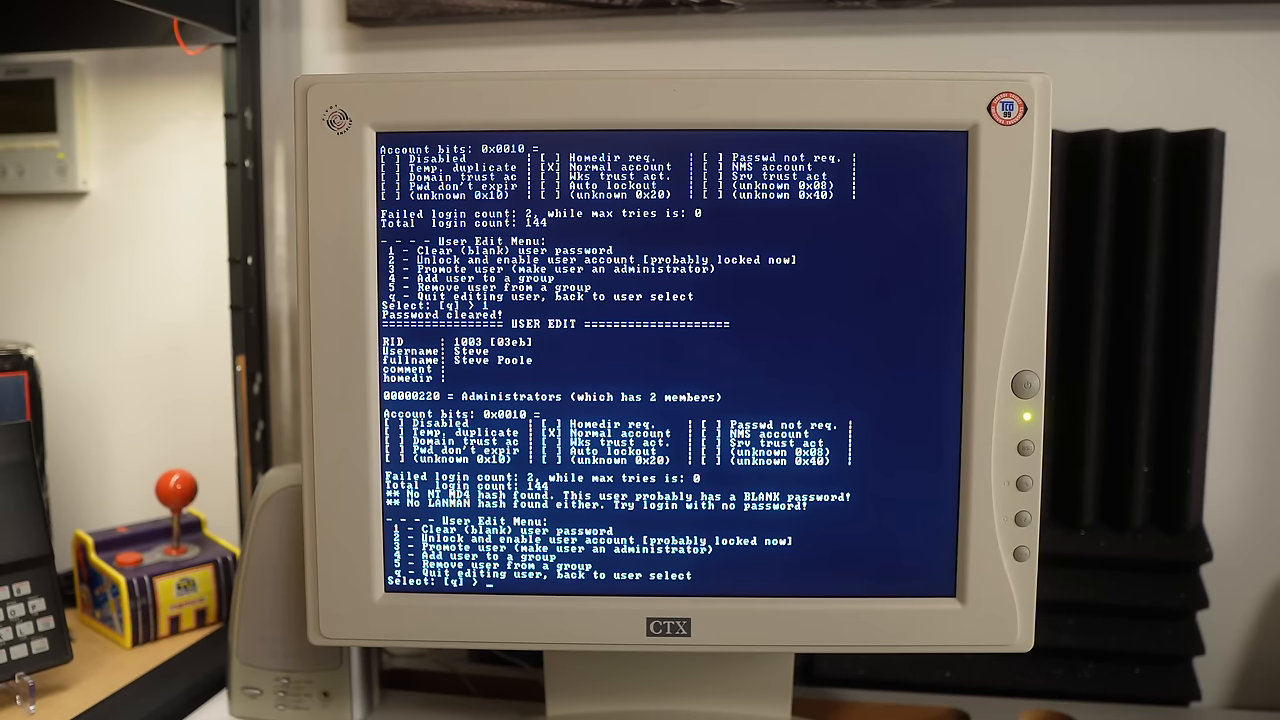
type("q")
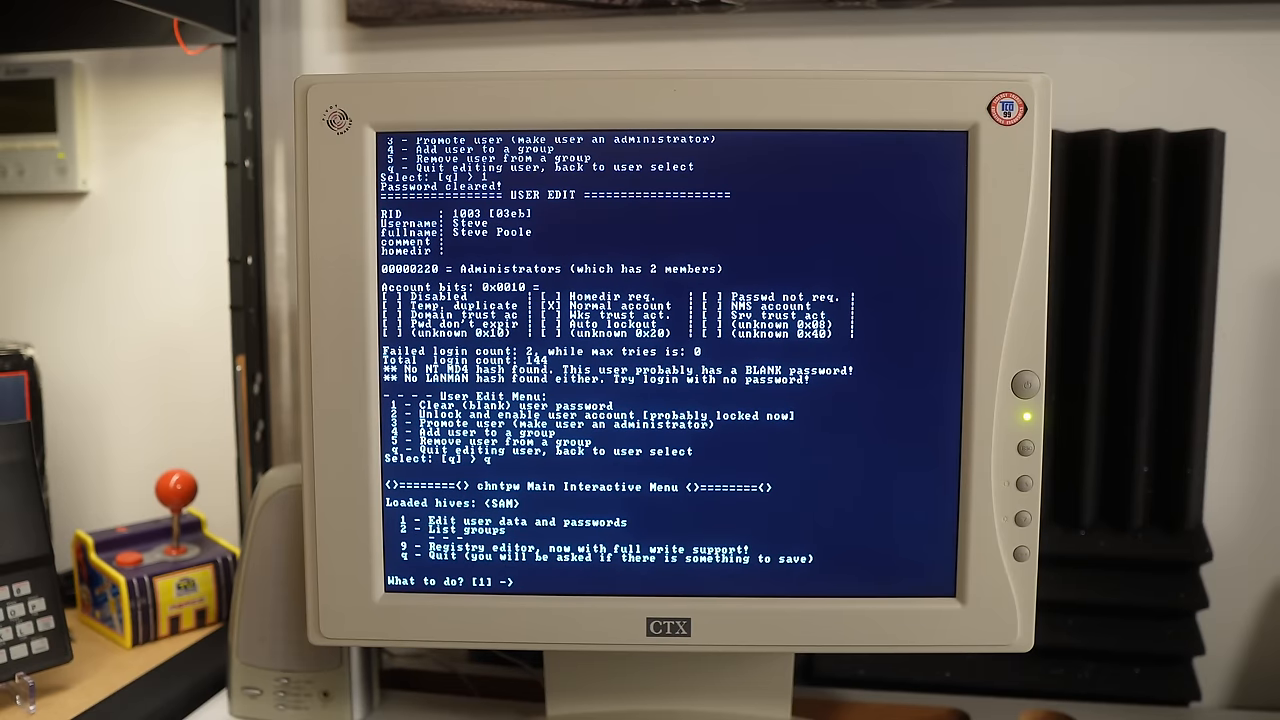
Clear the Administrator account's password (RID 01f4) and quit back toward the Windows login.
type("1")
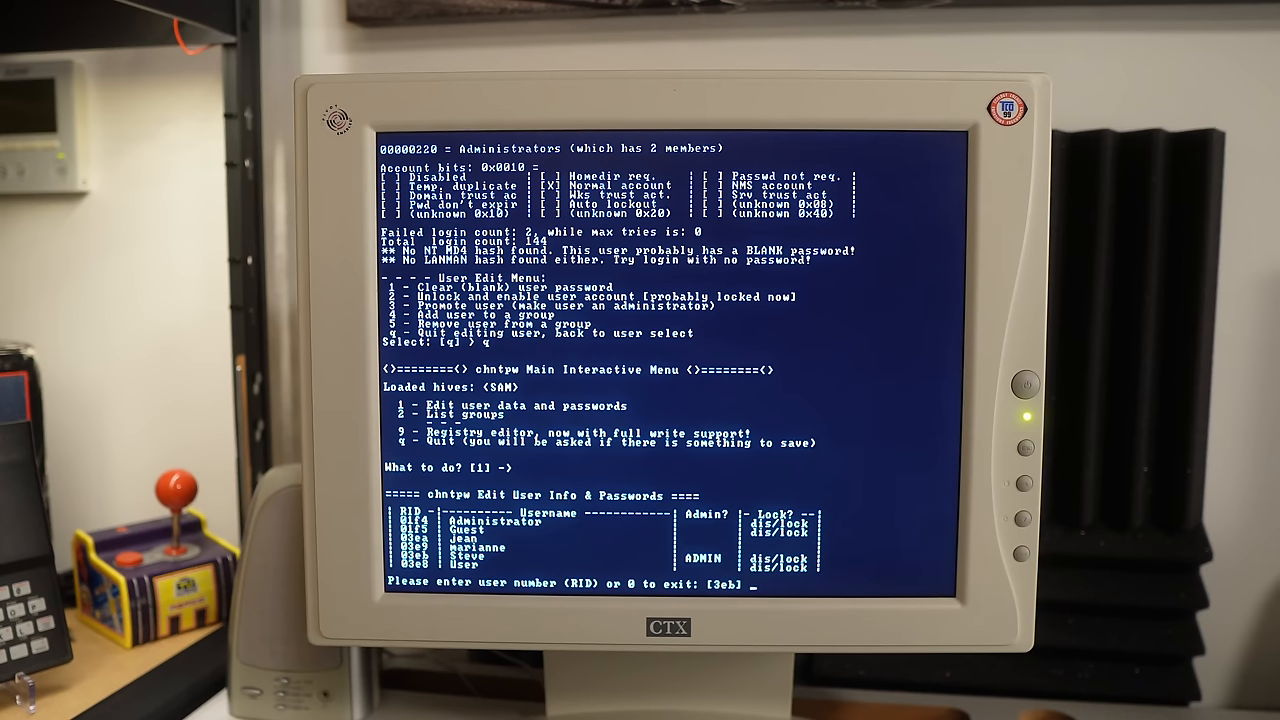
type("0")
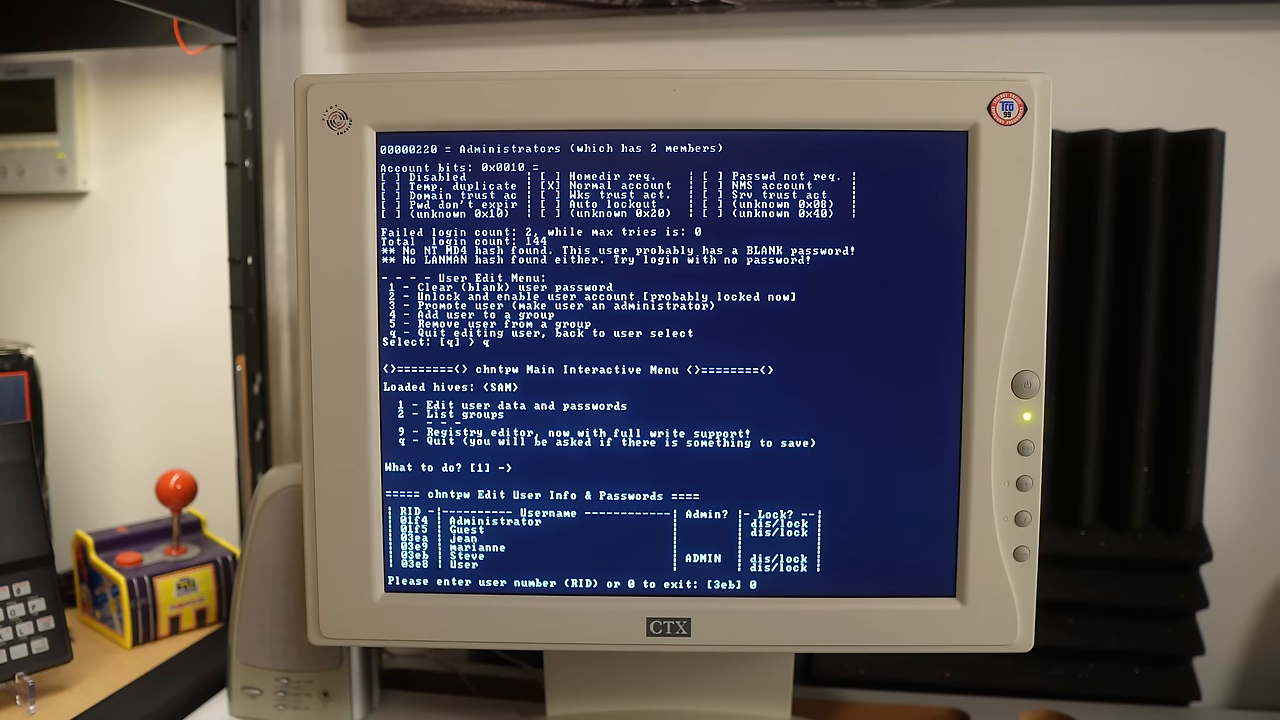
type("01f4")
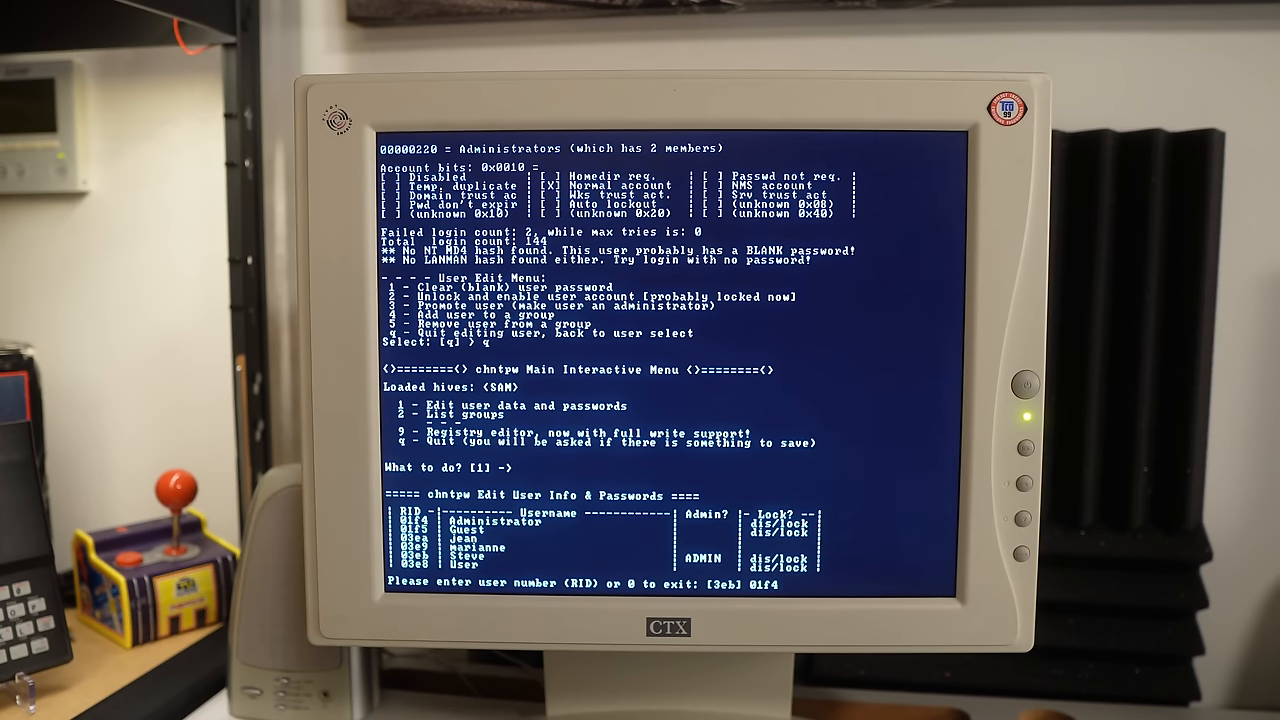
type("01f4")
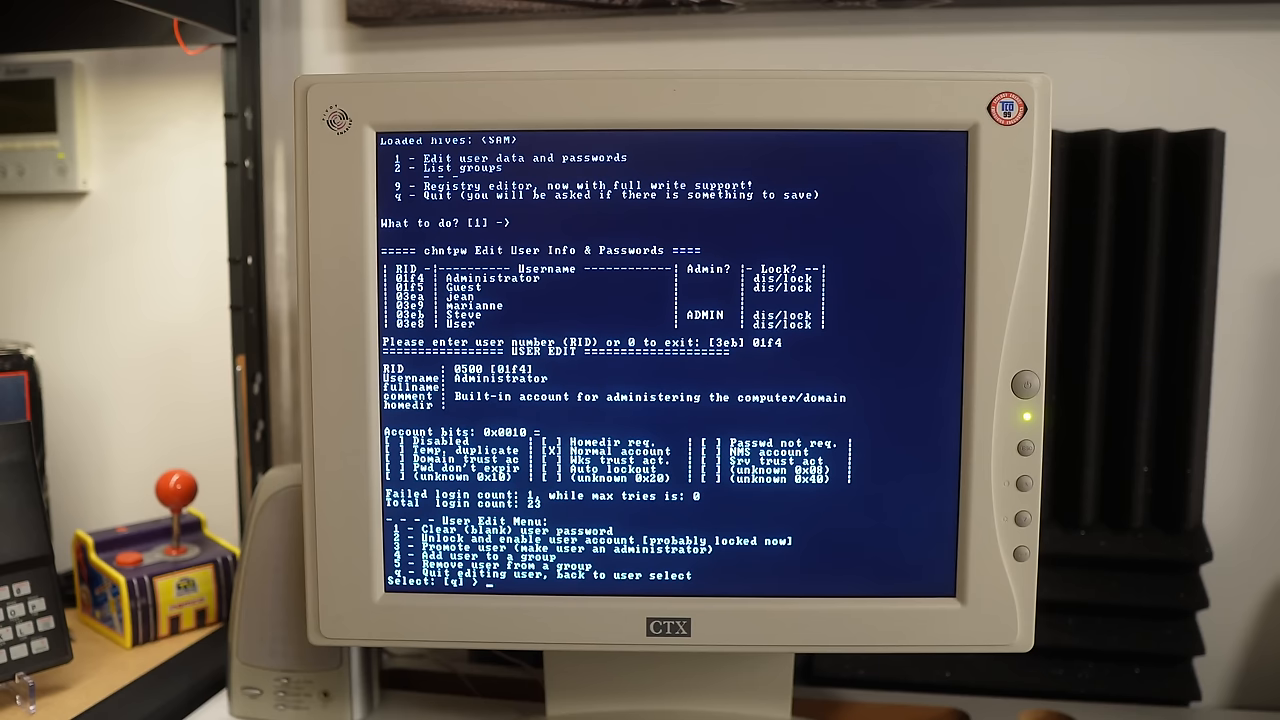
type("1")
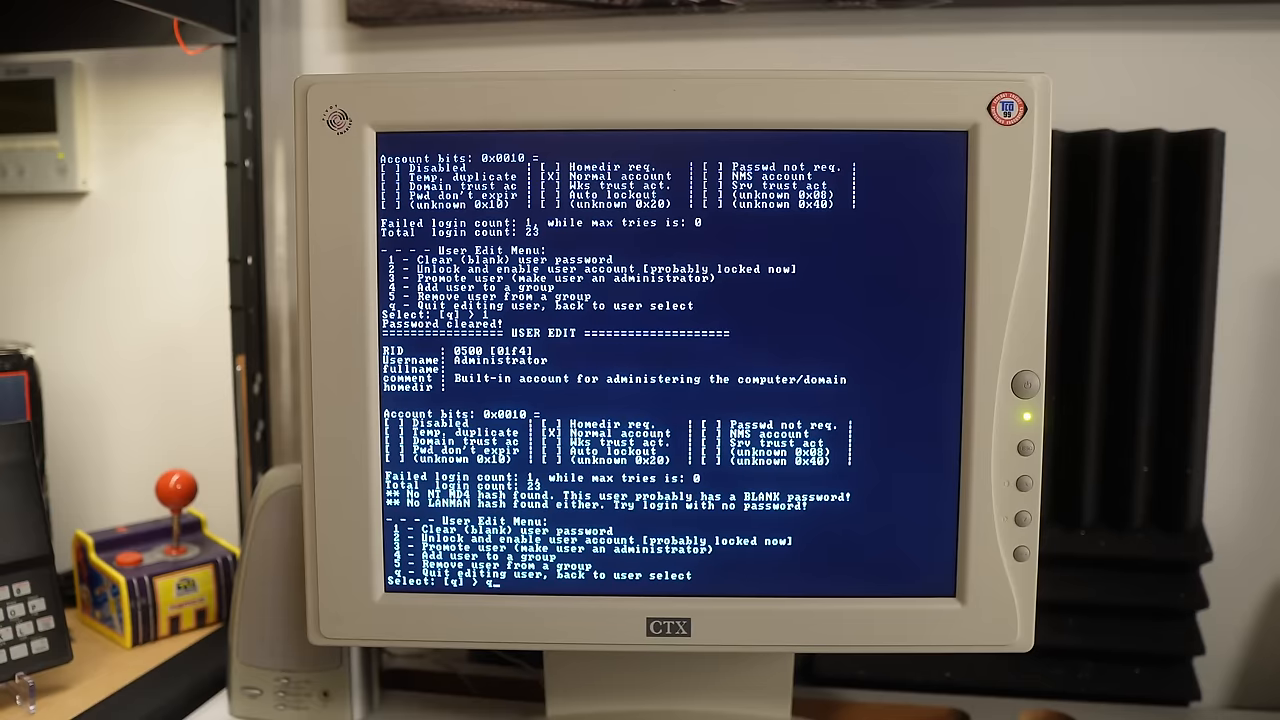
type("q")
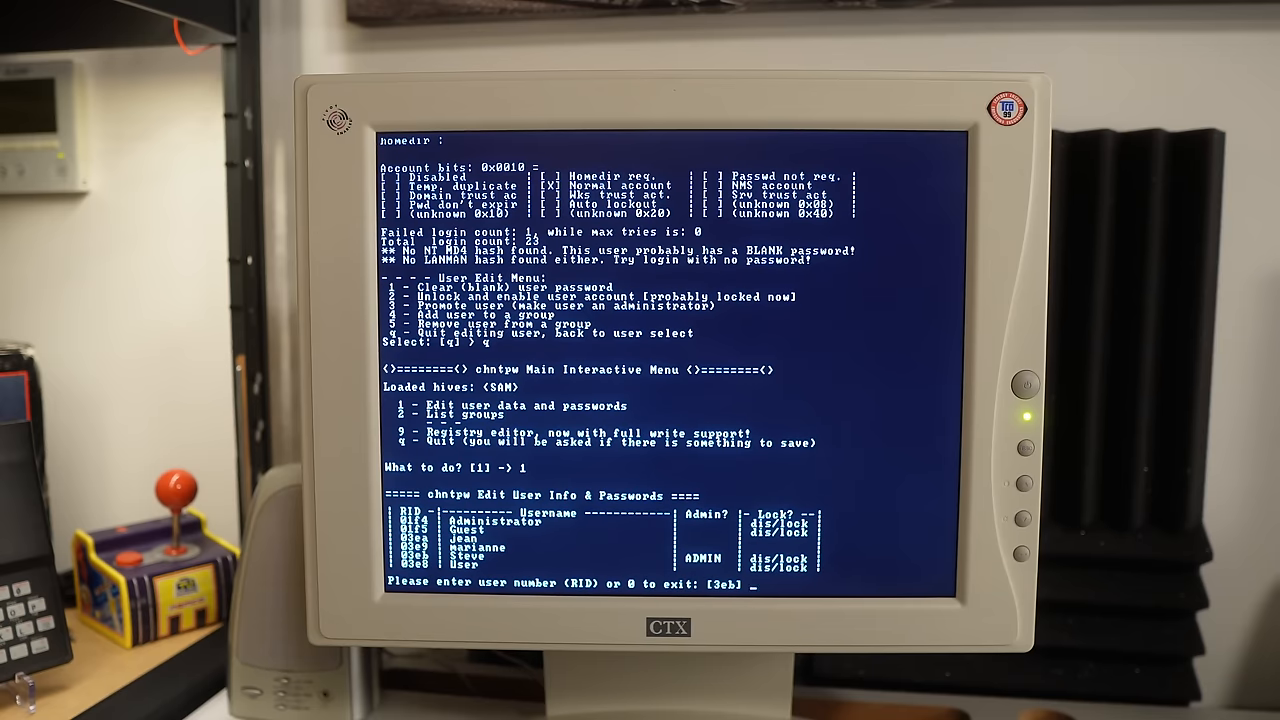
type("01f5")
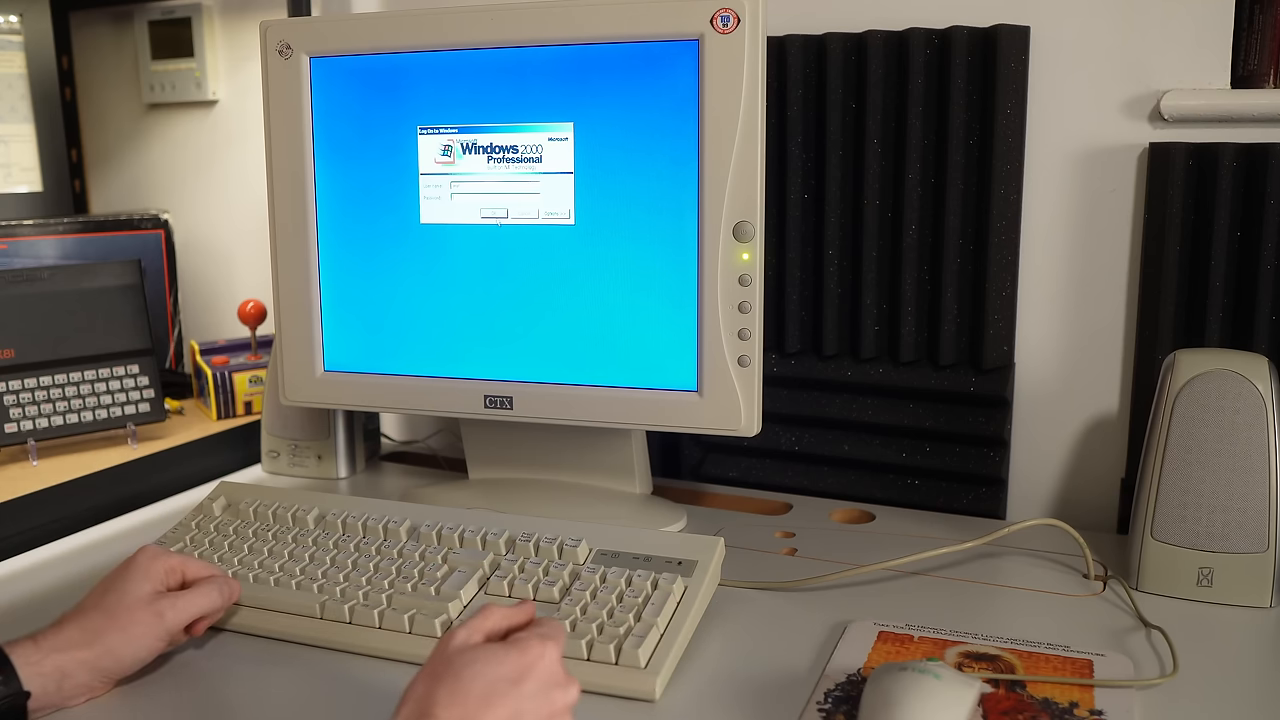
Log in without a password and get past the Network Configuration Wizard and New Network prompts.
left_click(488, 214)
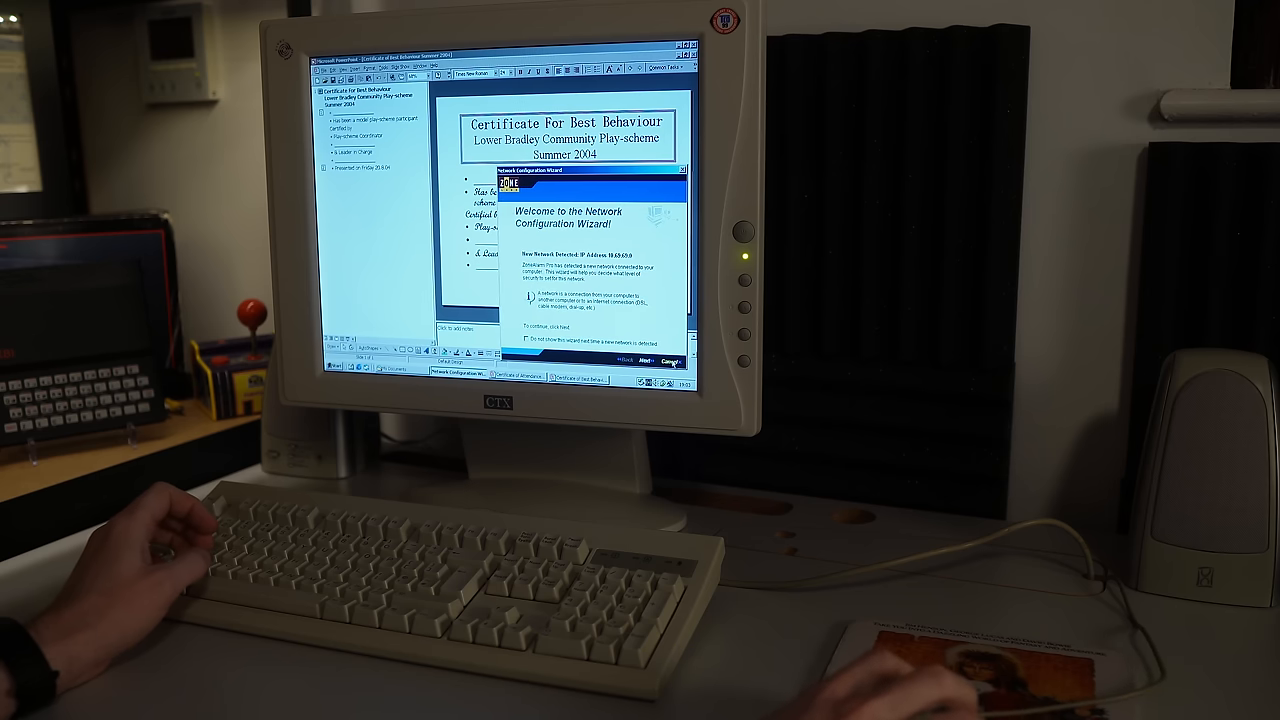
left_click(672, 360)
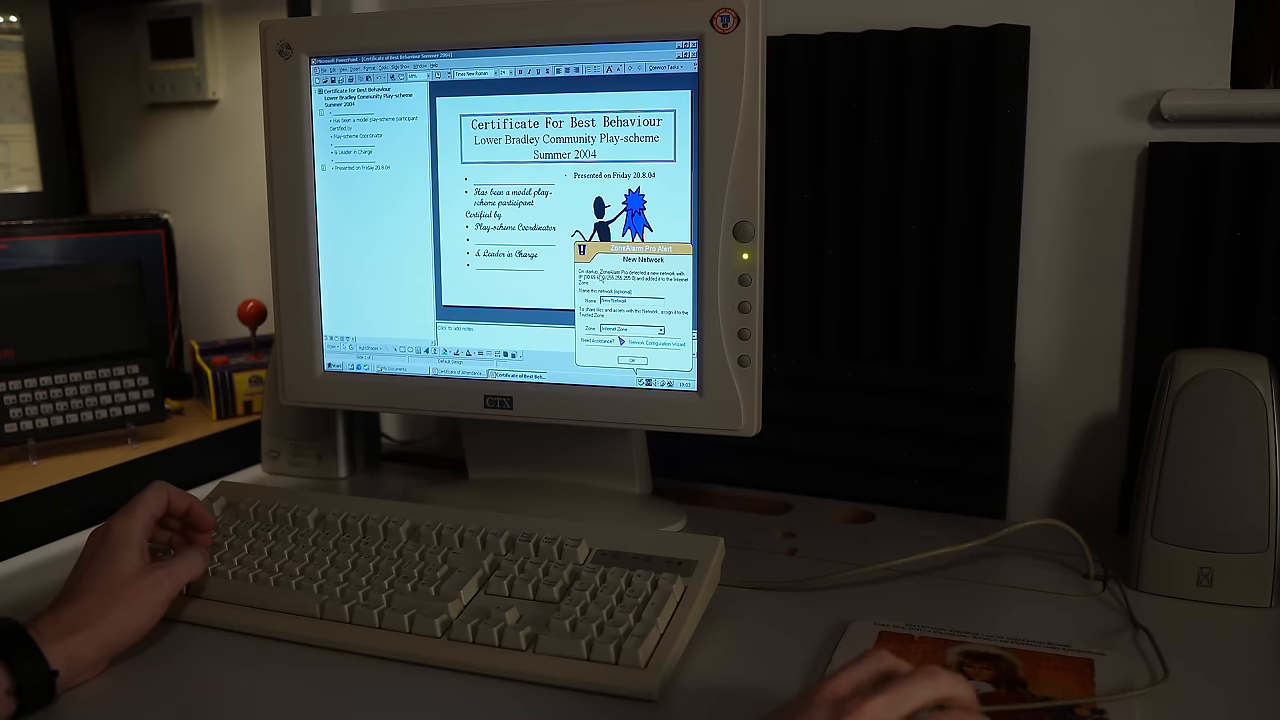
left_click(632, 360)
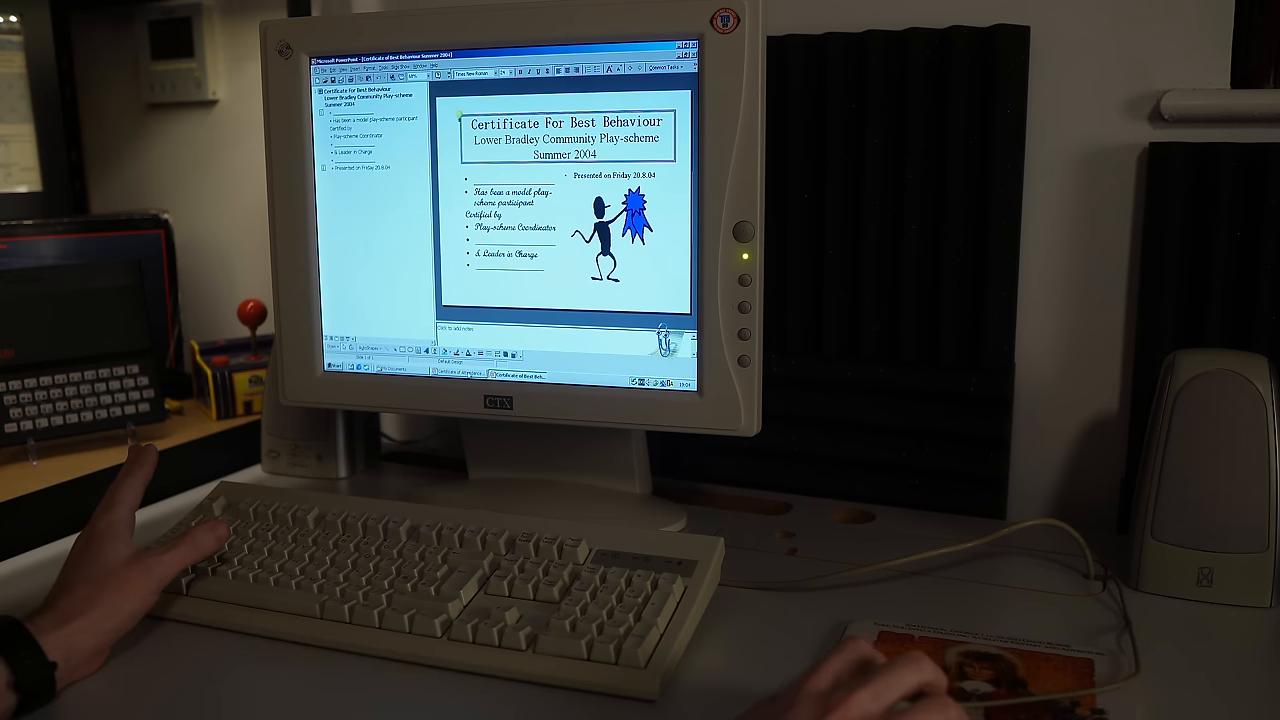
Close the Certificate For Best Behaviour document, returning to My Documents.
left_click(456, 374)
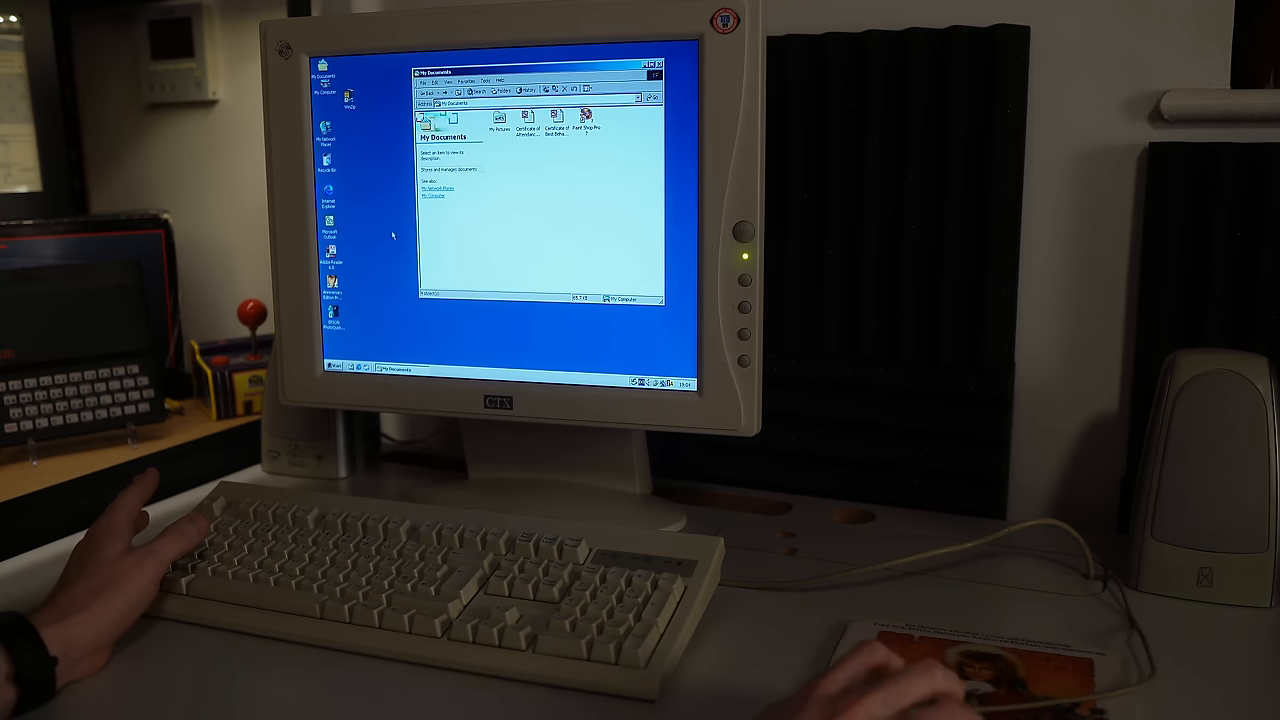
Bring up the Start menu's Programs list to reach the Entertainment accessories.
left_click(340, 368)
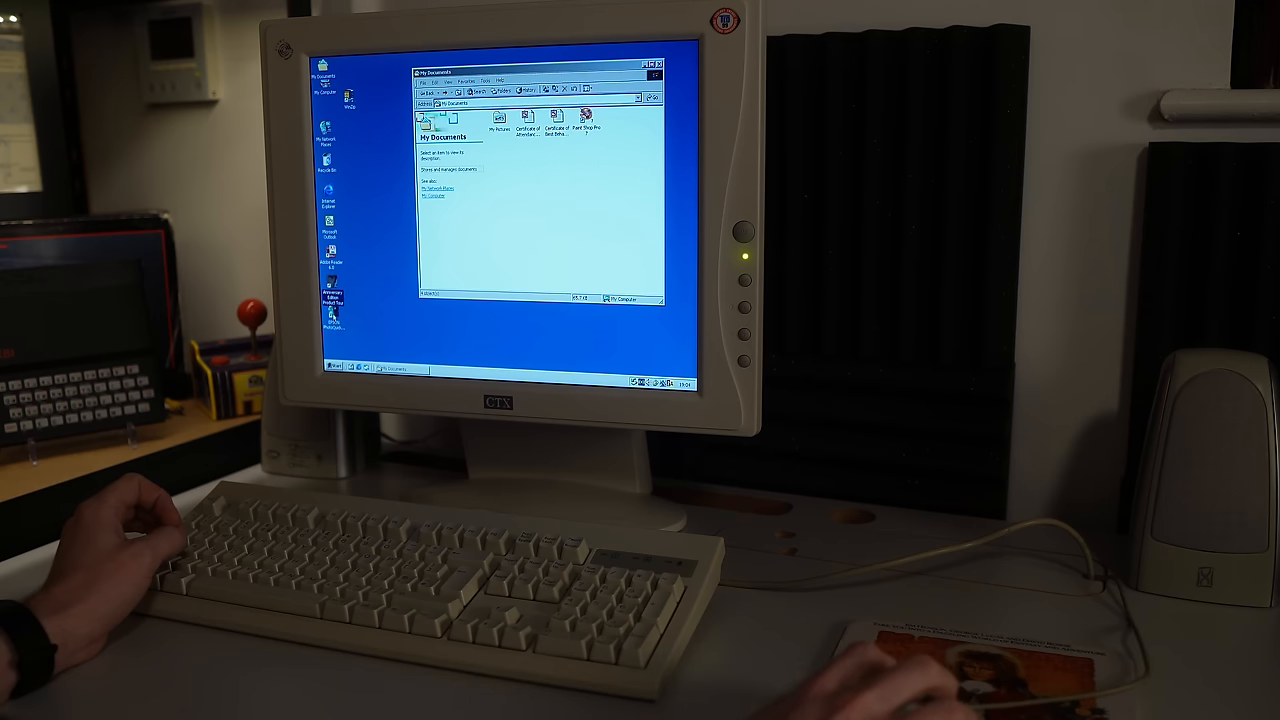
left_click(332, 322)
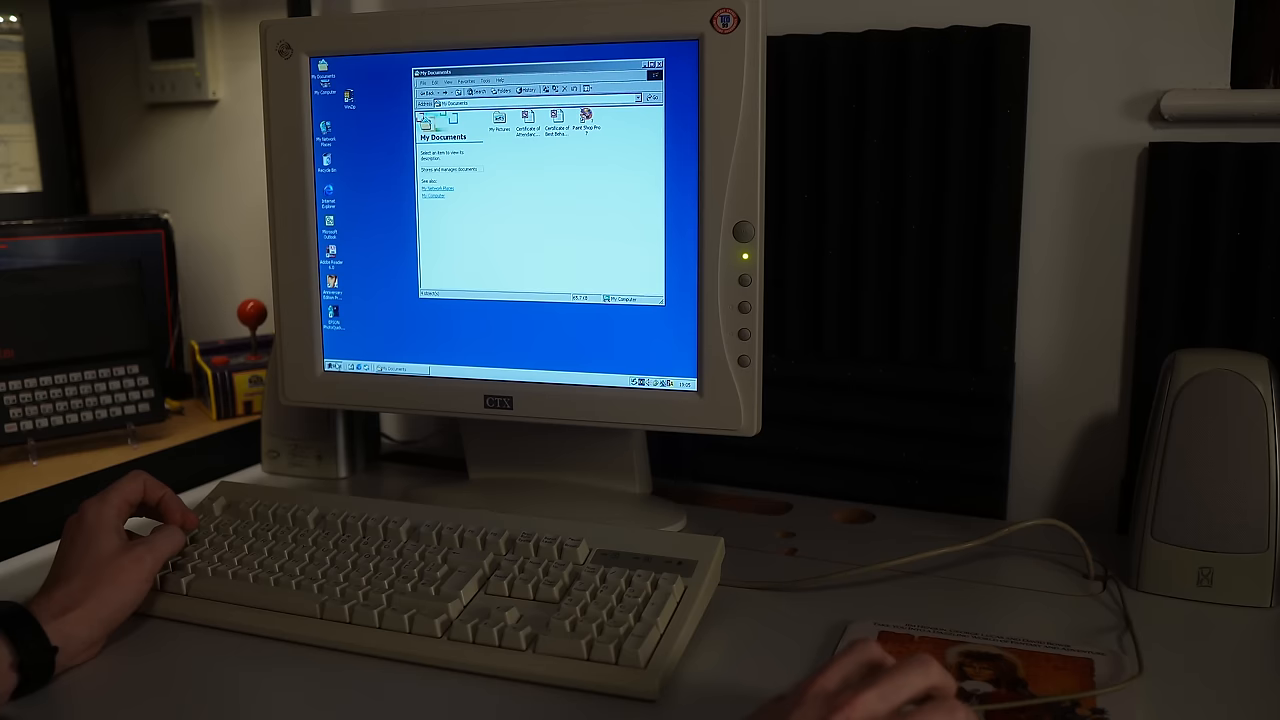
left_click(332, 368)
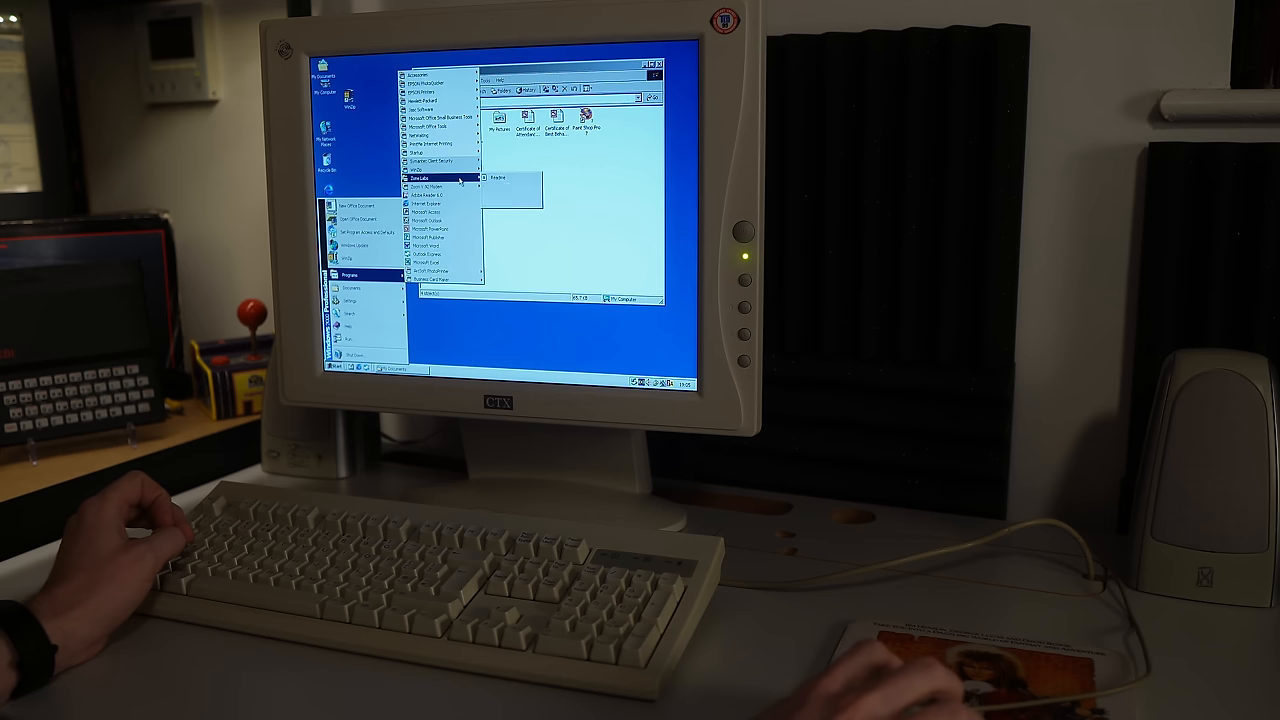
mouse_move(432, 272)
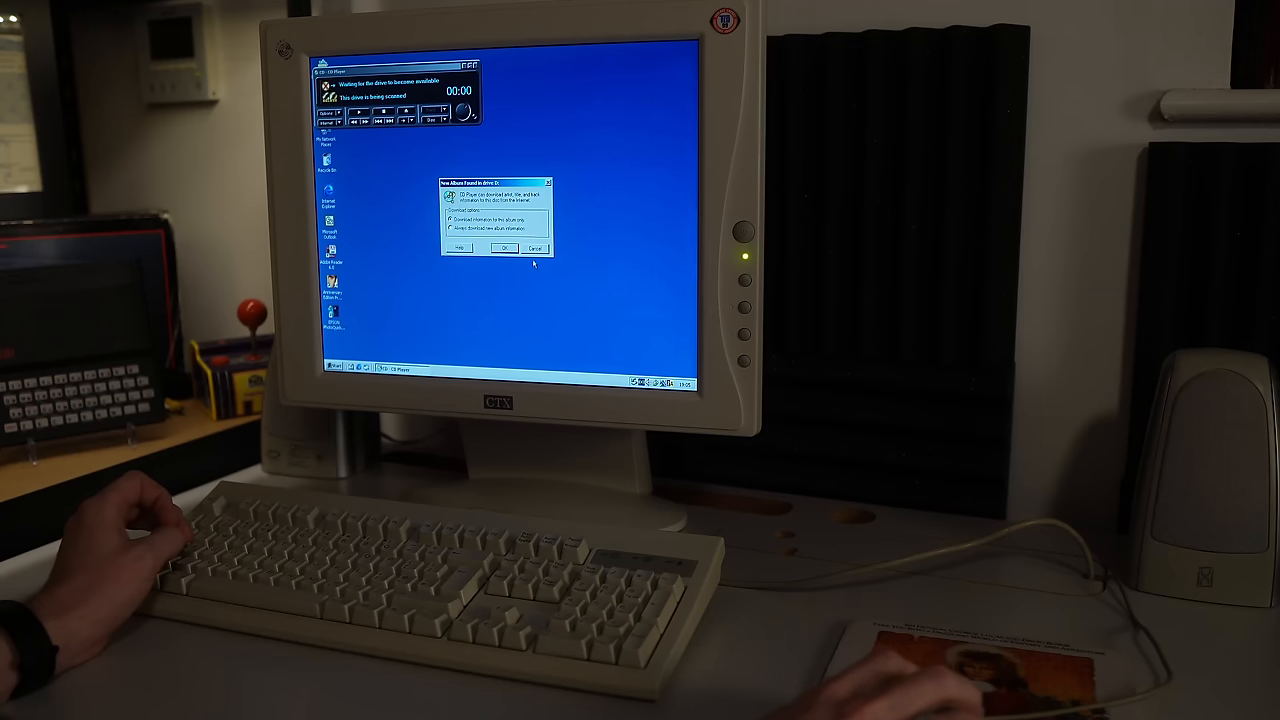
Dismiss the Deluxe CD Player startup dialog with OK.
left_click(504, 248)
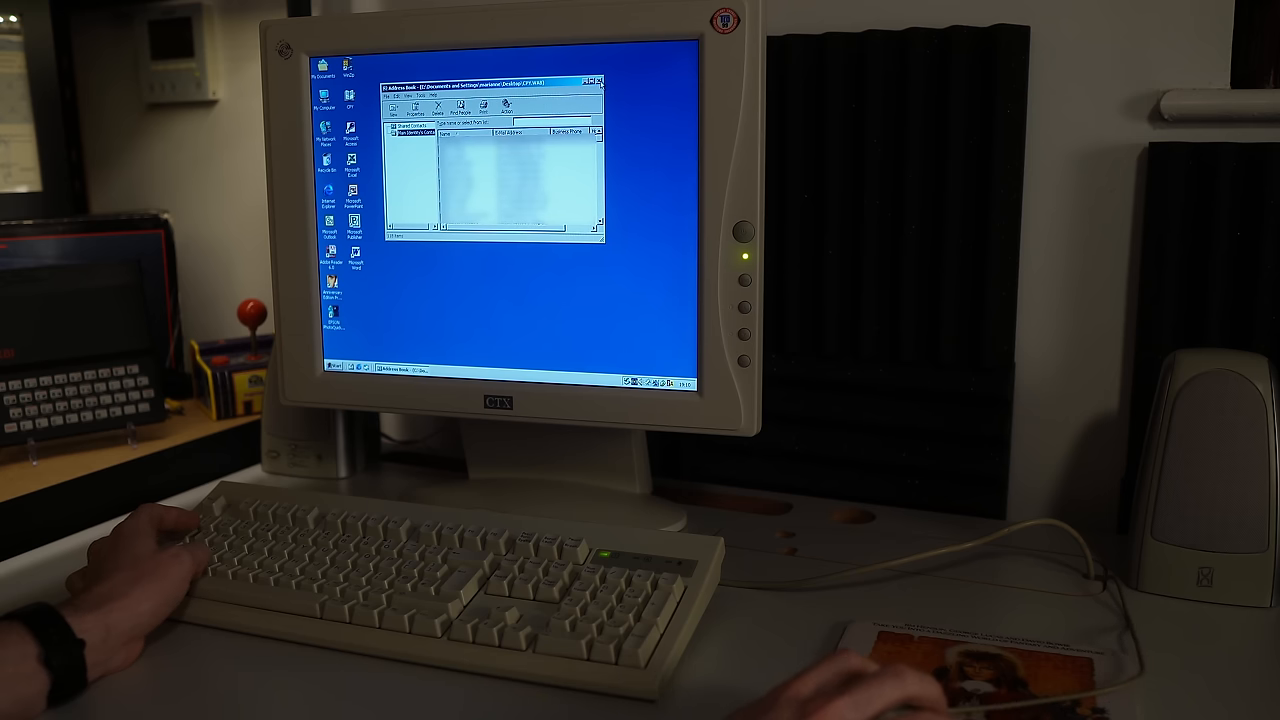
Close the folder browsing window, leaving the desktop empty.
left_click(600, 80)
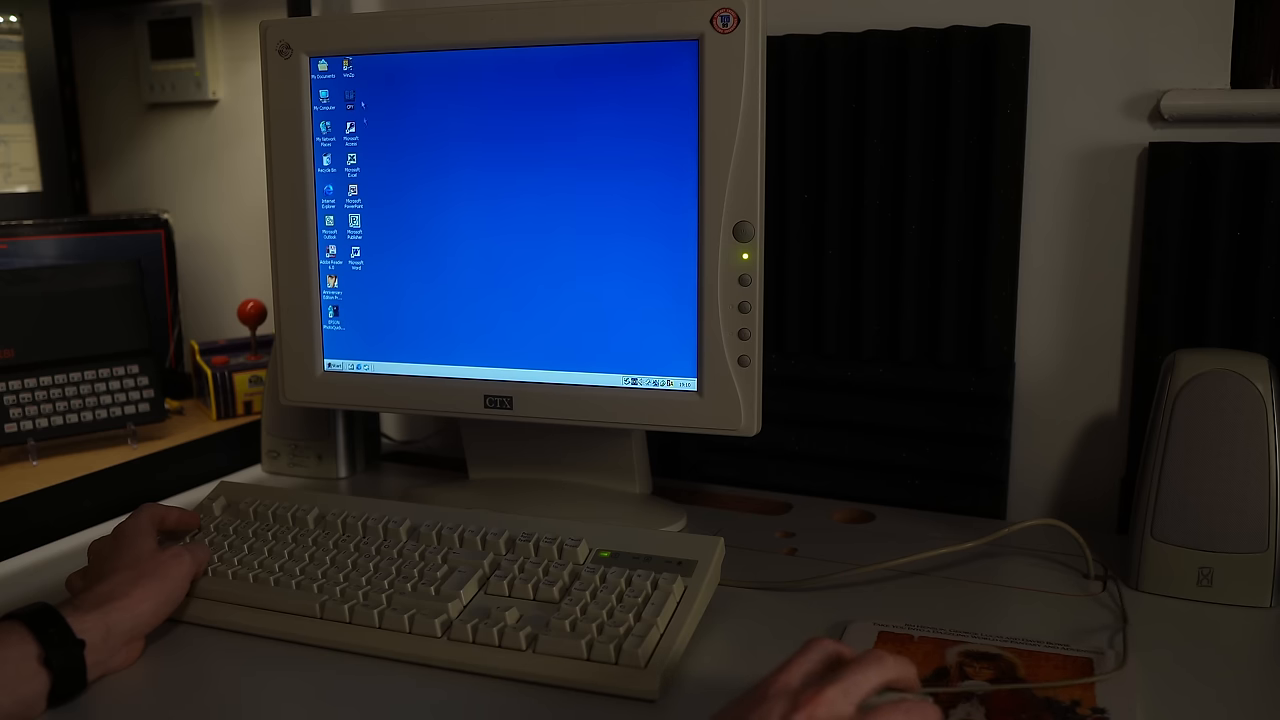
double_click(324, 62)
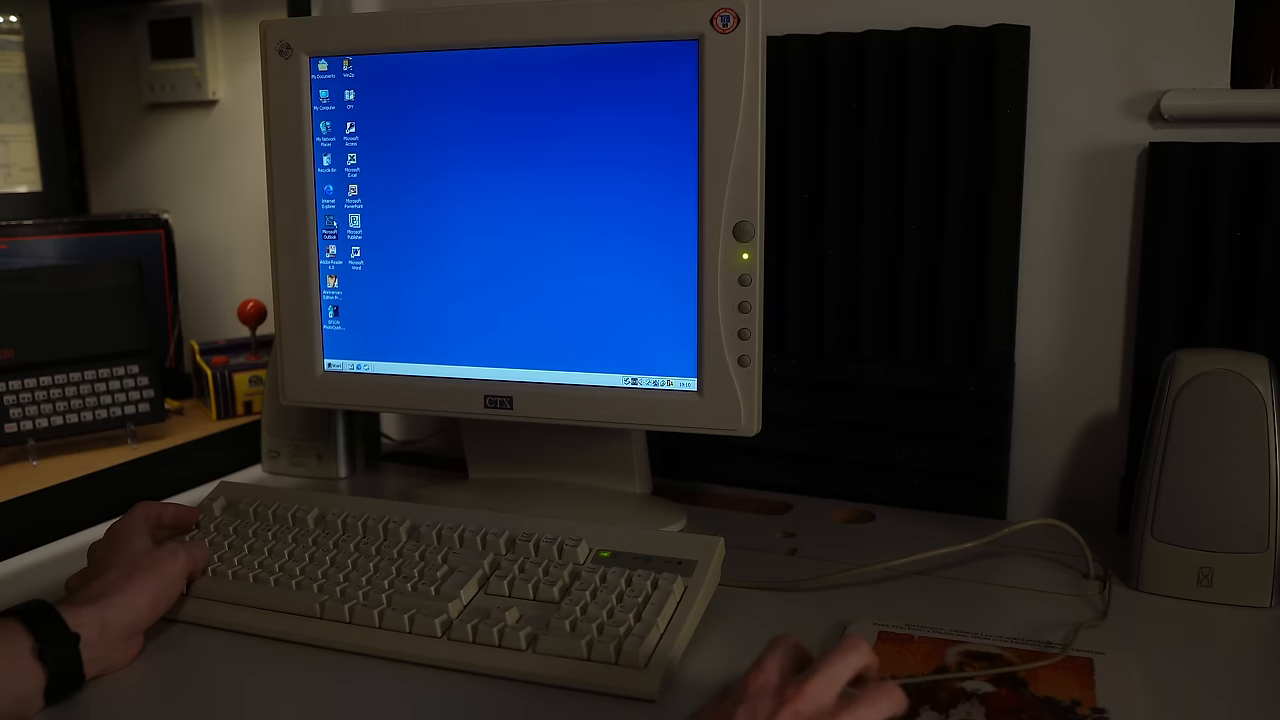
Launch Outlook, cancel the Outlook 2000 Startup wizard, and bring up the Programs list.
double_click(328, 228)
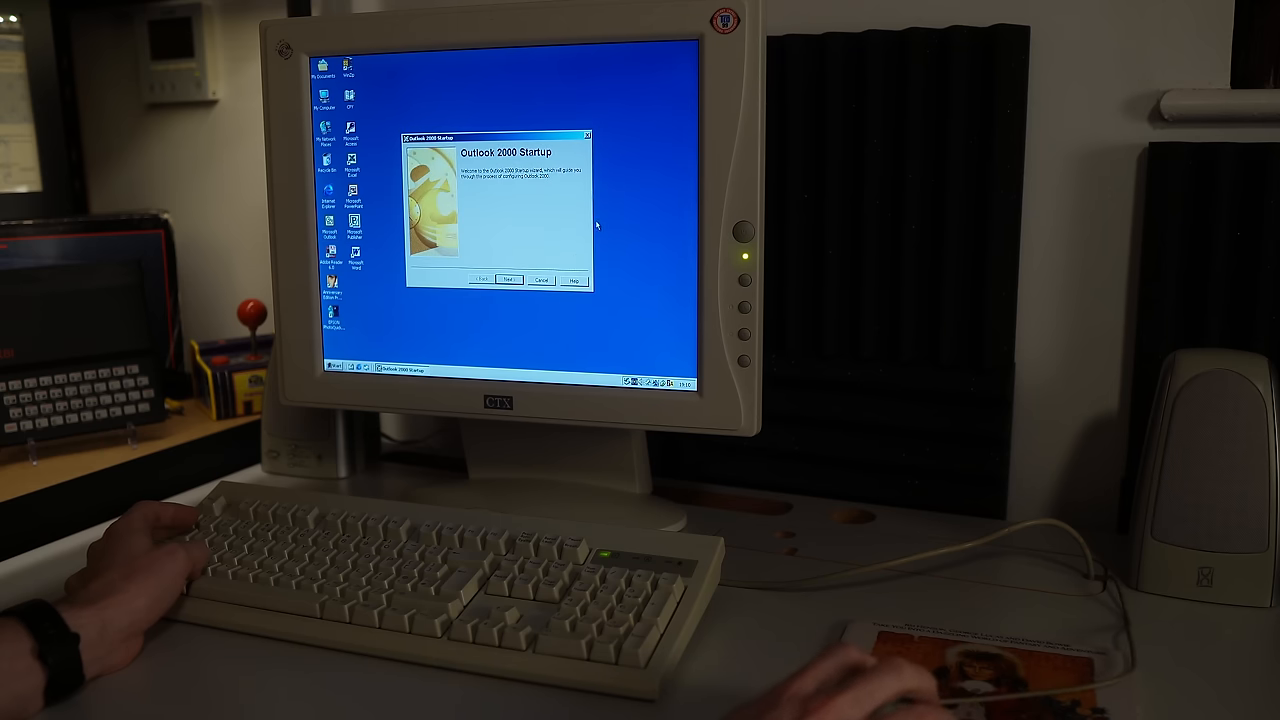
left_click(540, 280)
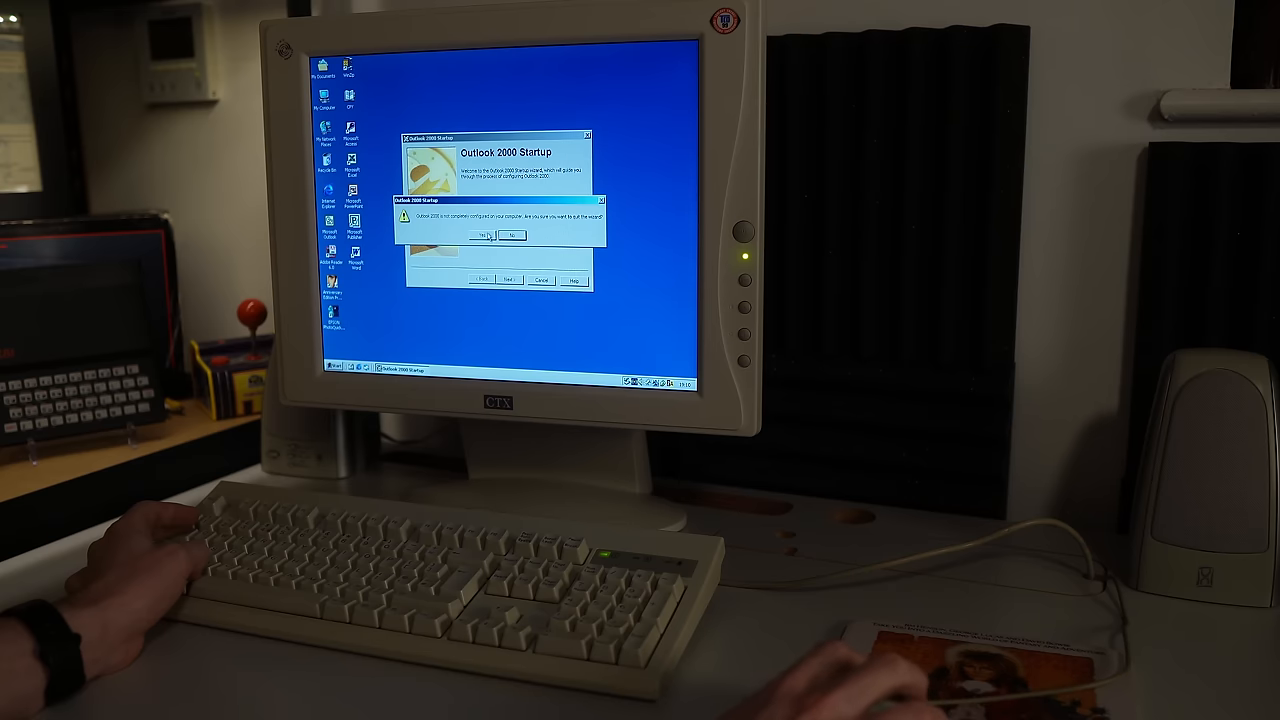
left_click(484, 236)
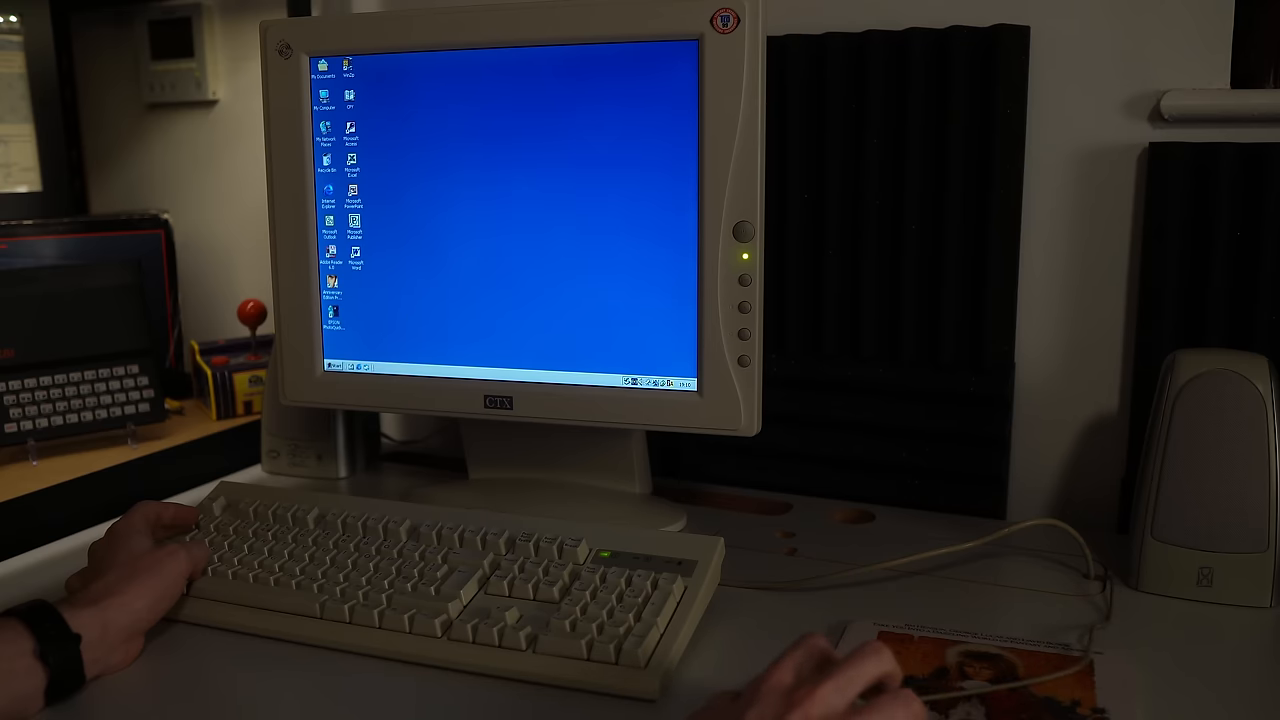
left_click(332, 366)
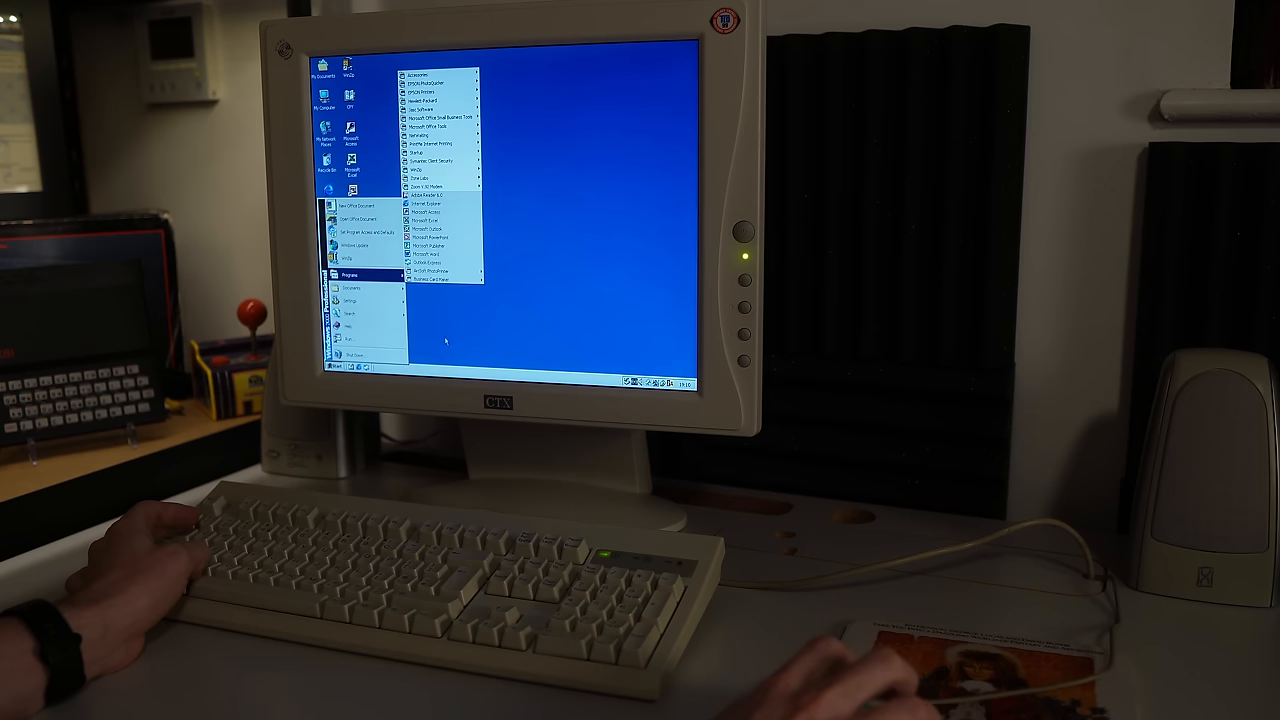
Launch Outlook Express, abandon its internet connection setup, and dismiss the mail prompt and Outlook error.
left_click(550, 132)
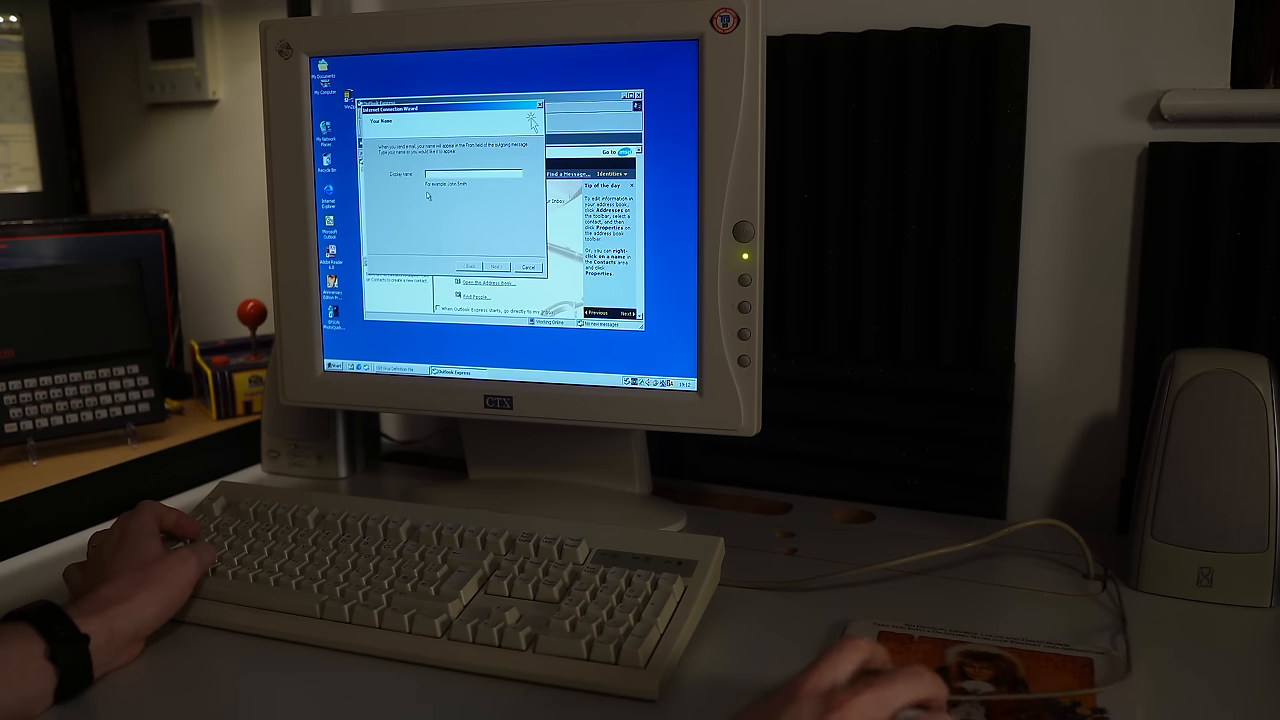
left_click(528, 268)
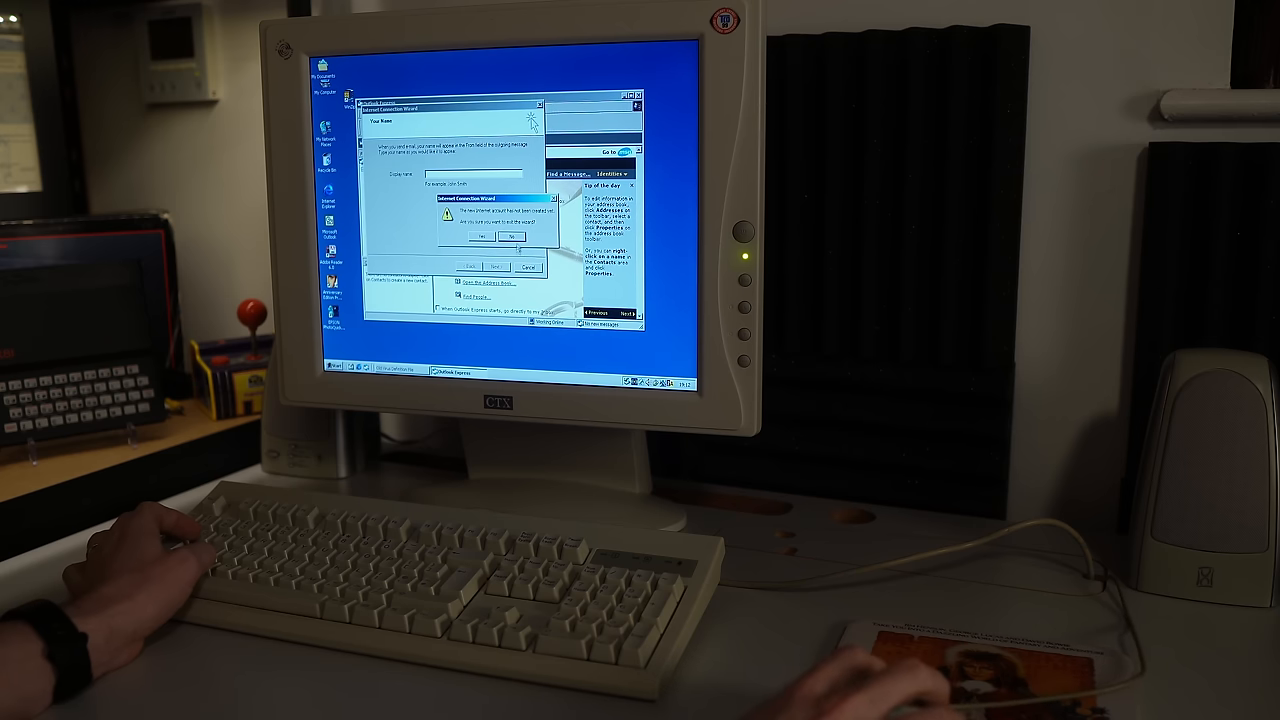
left_click(512, 236)
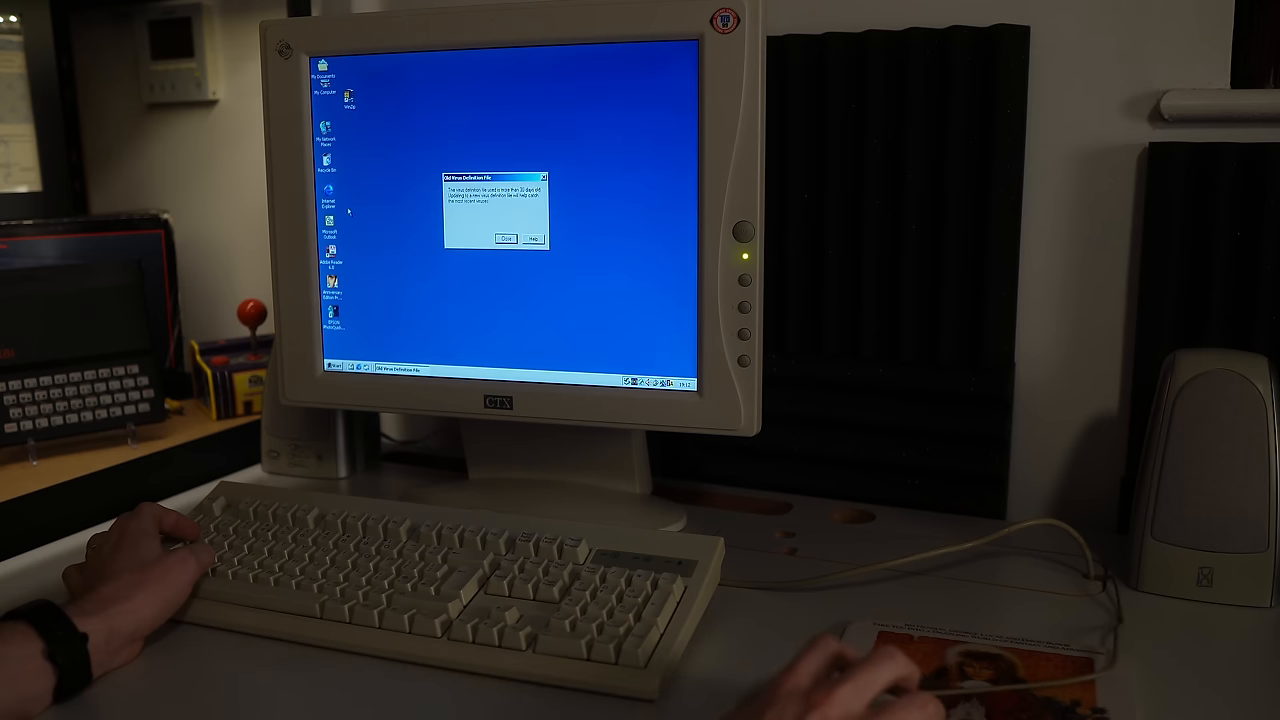
left_click(504, 238)
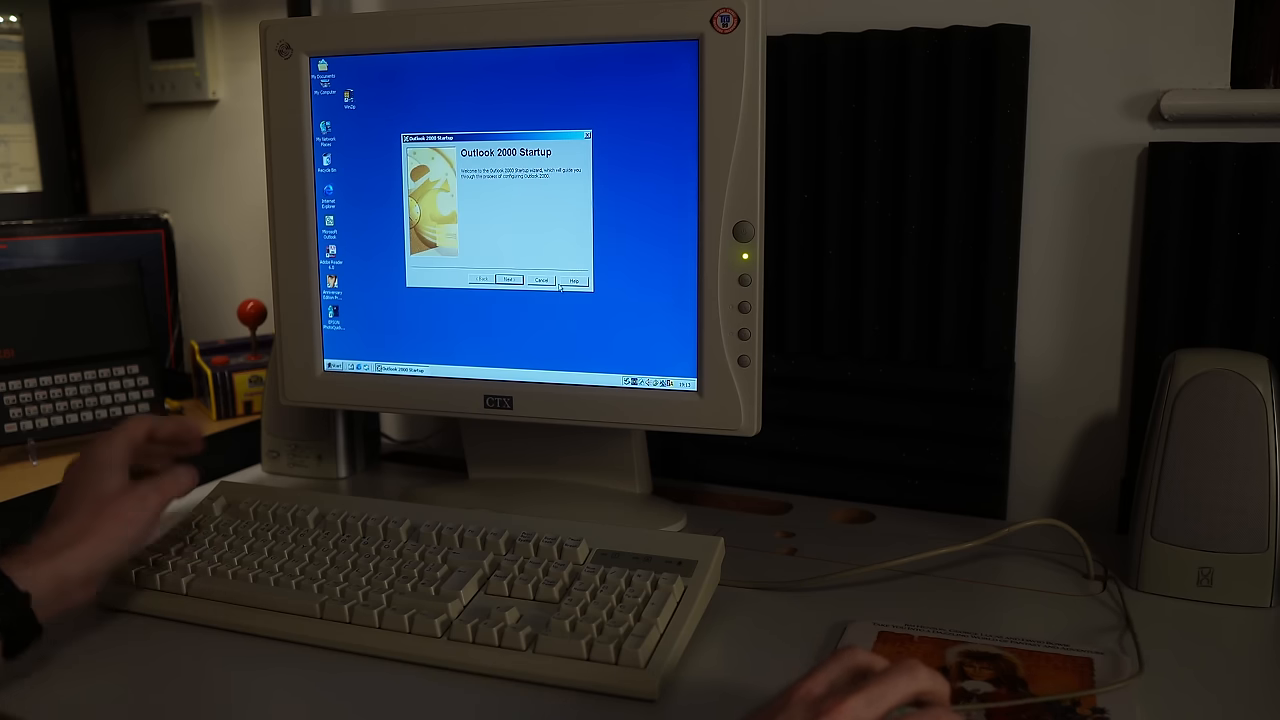
left_click(540, 280)
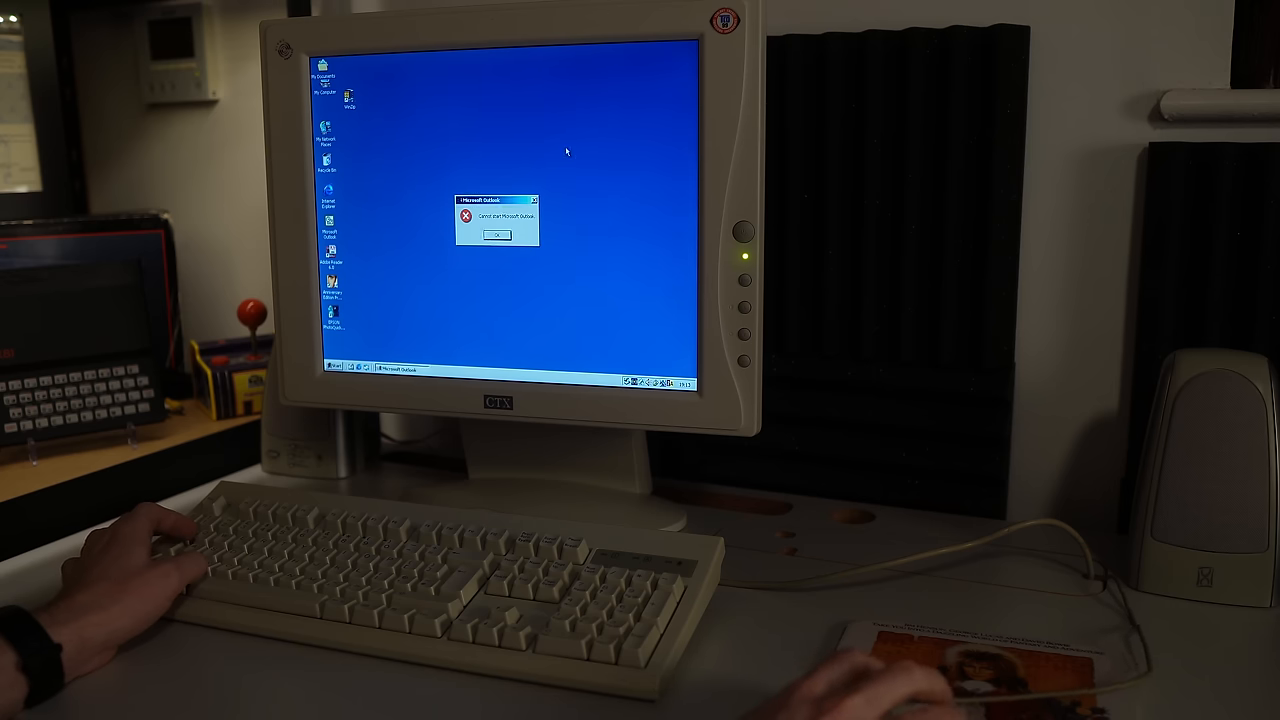
left_click(496, 236)
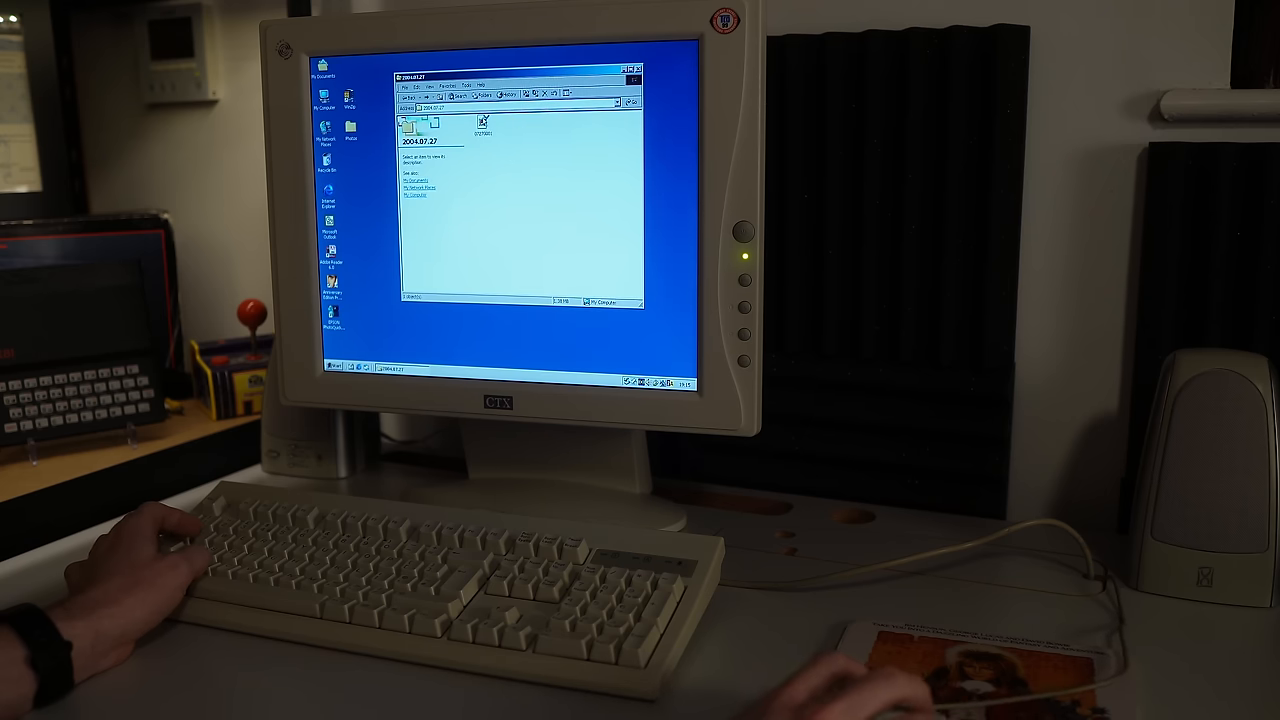
Open the user's My Documents folder from the folder window.
double_click(484, 122)
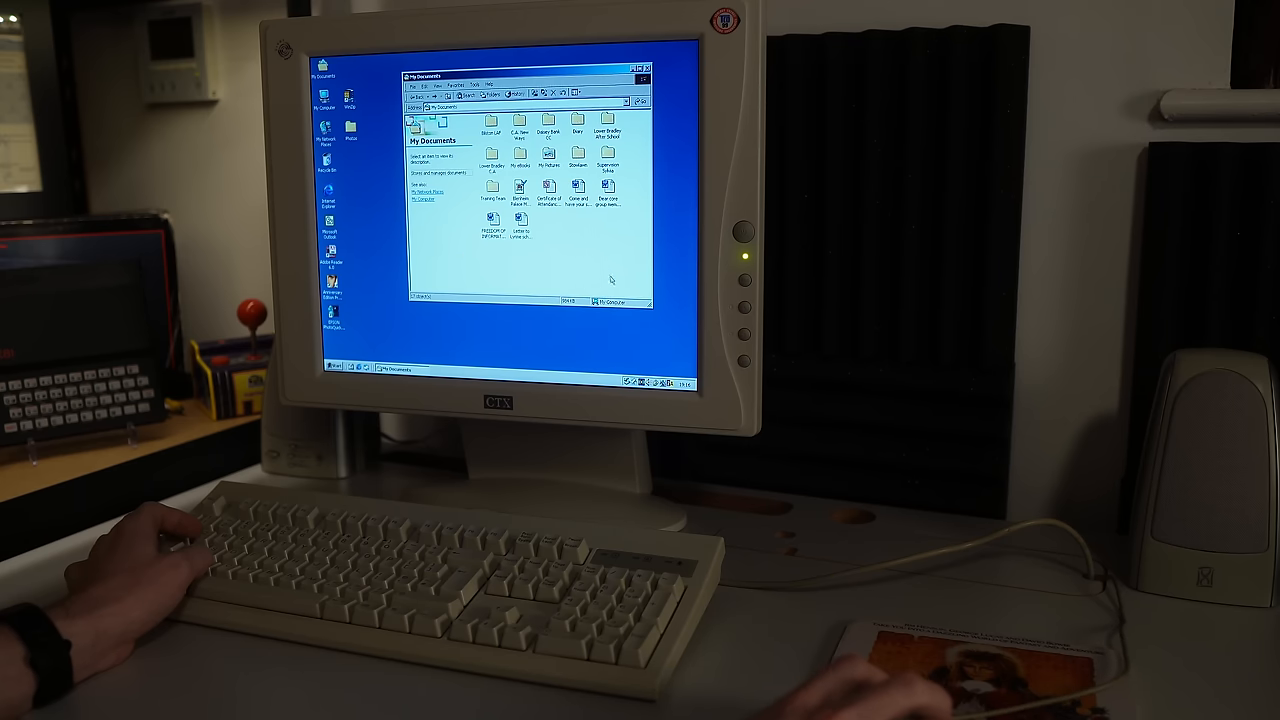
mouse_move(596, 248)
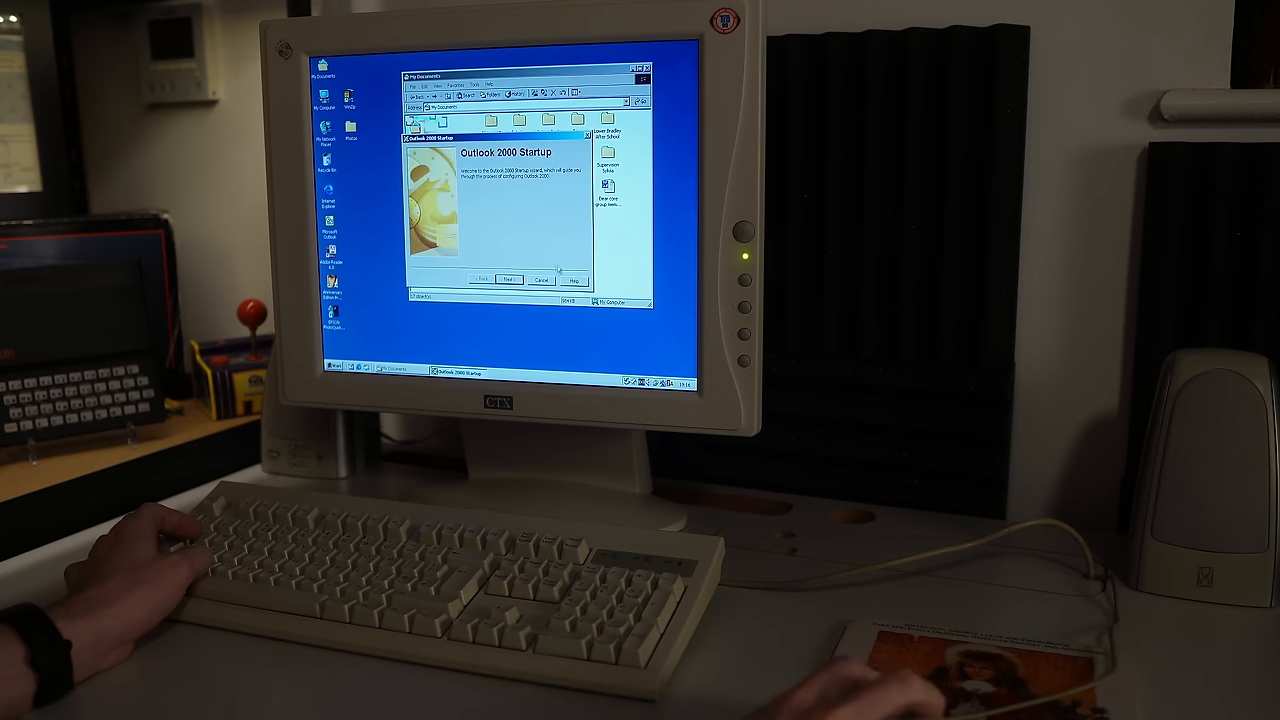
Answer the Outlook 2000 Startup wizard prompts and dismiss the Outlook Express dialog.
left_click(540, 280)
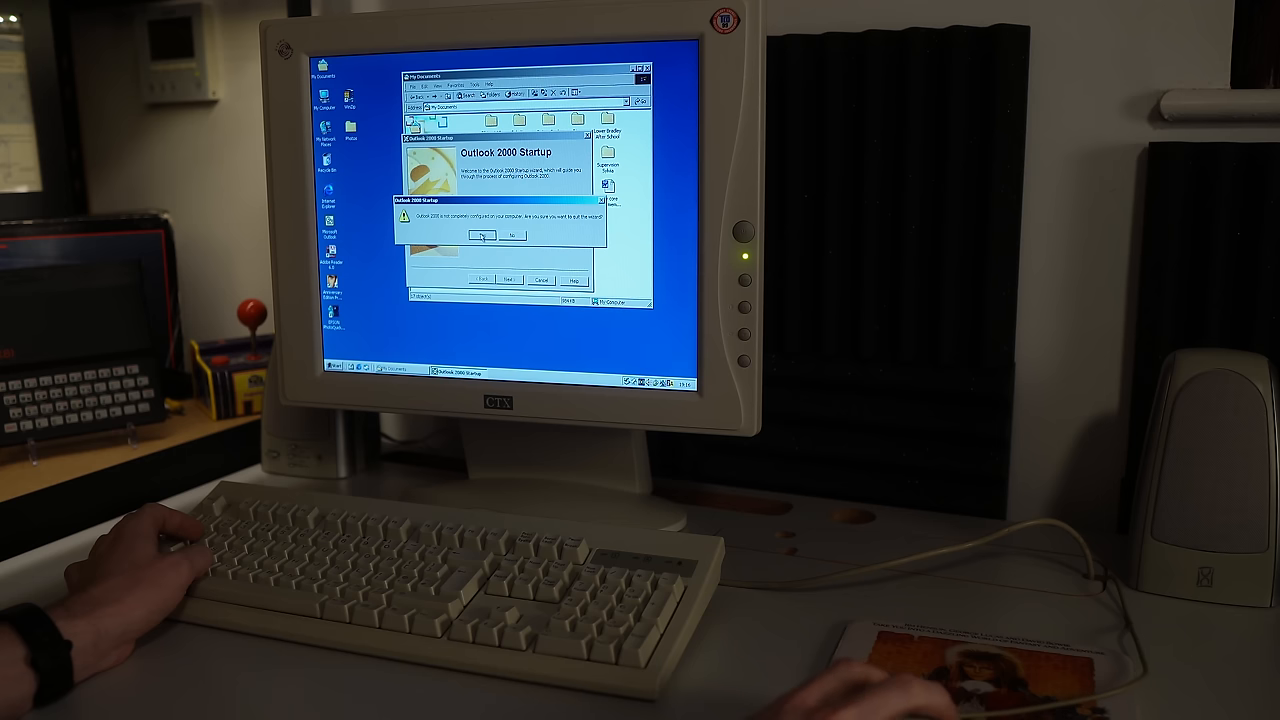
left_click(482, 236)
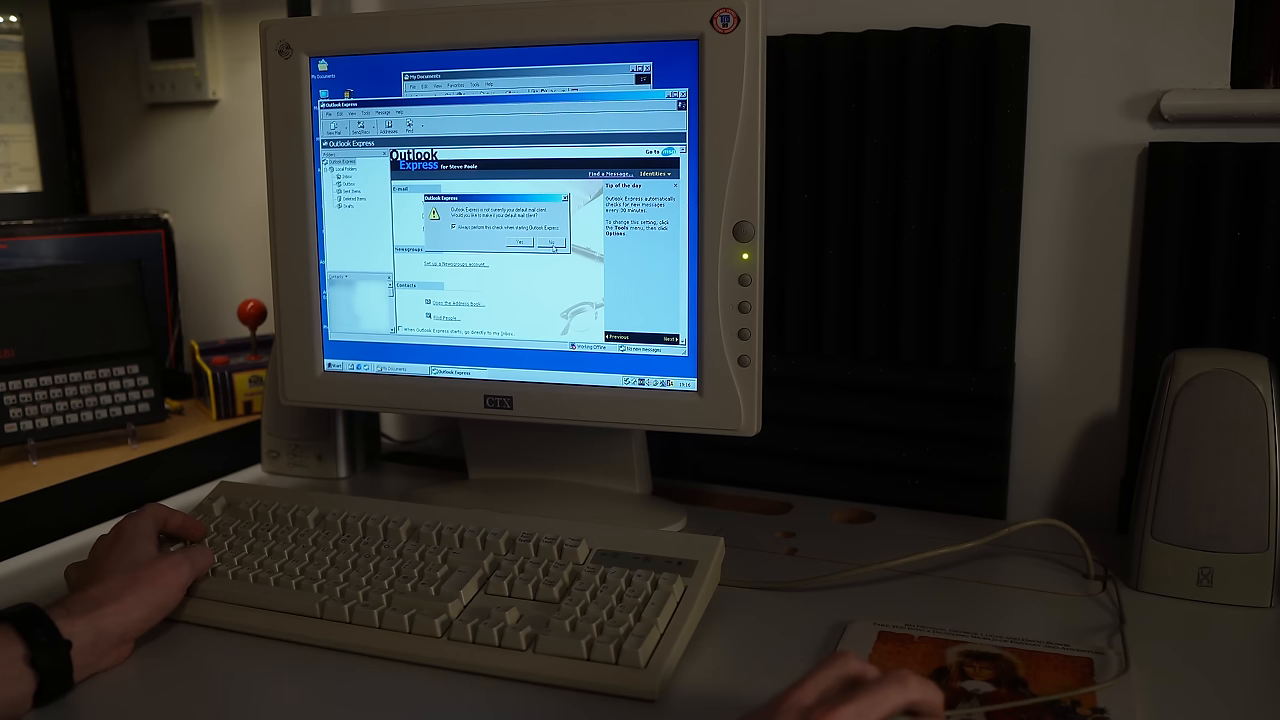
left_click(552, 244)
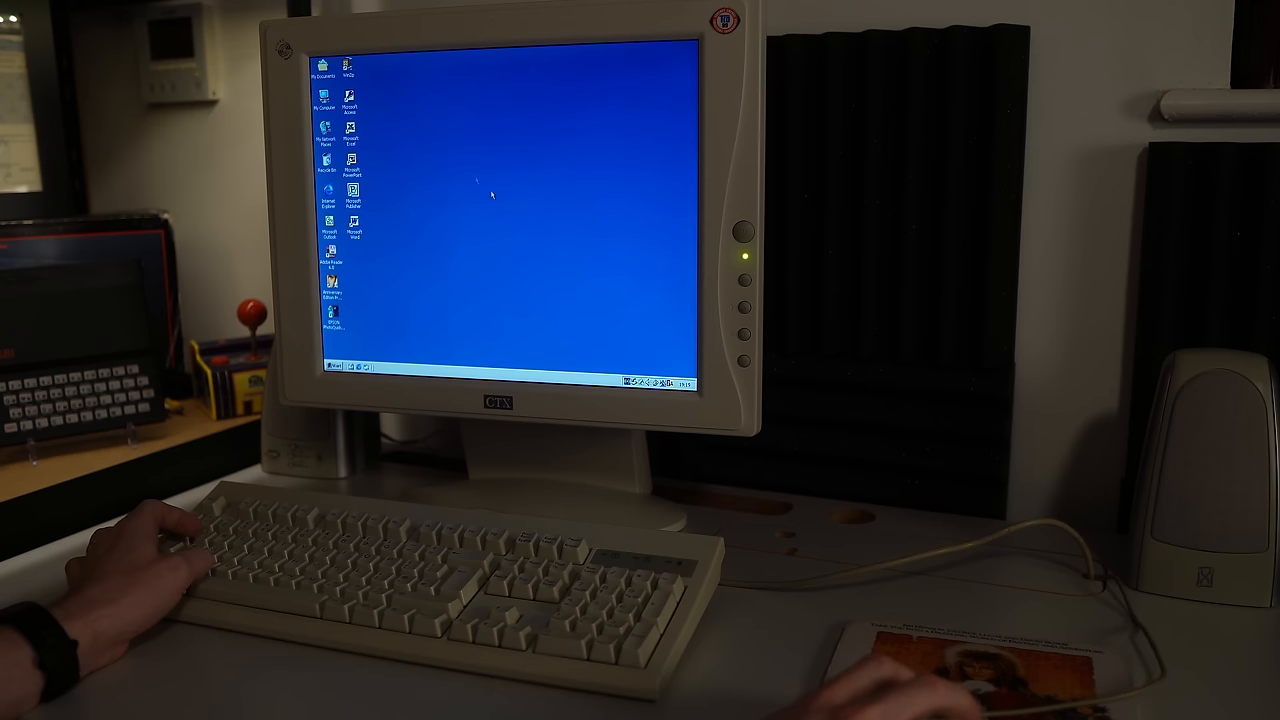
mouse_move(532, 212)
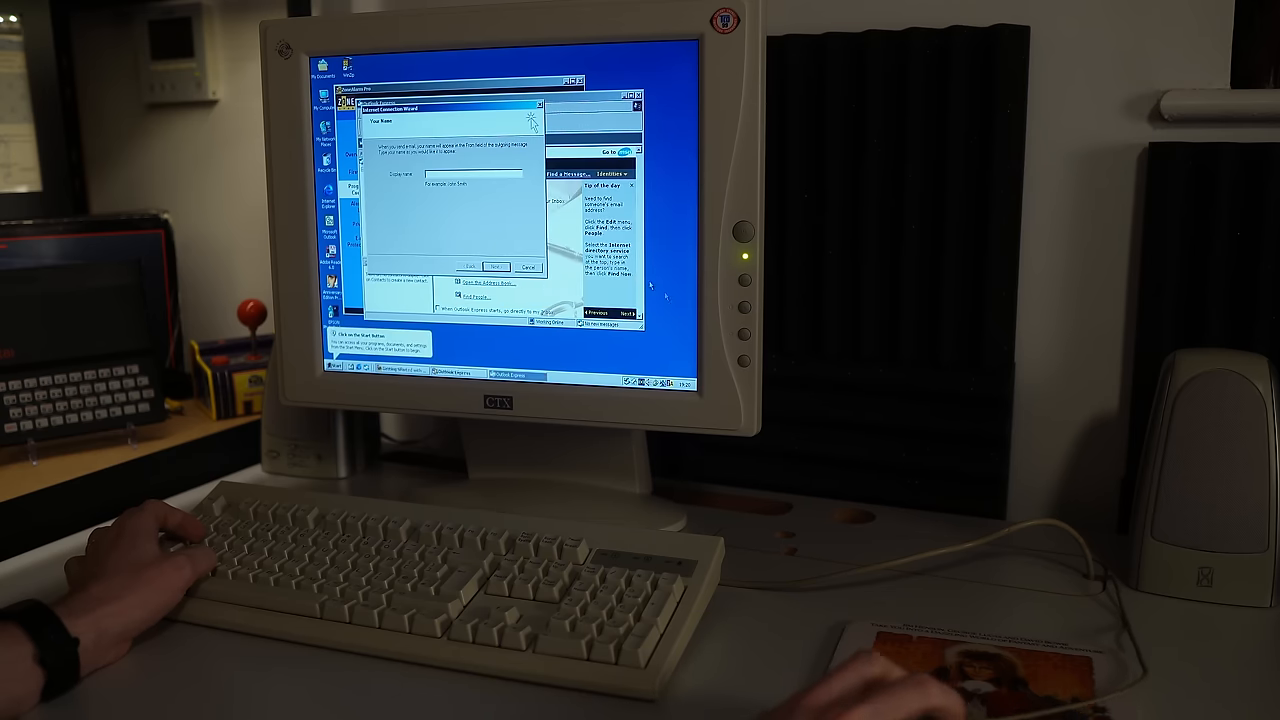
Cancel the Internet Connection Wizard, confirm with Yes, and return to the Outlook Express window.
left_click(528, 268)
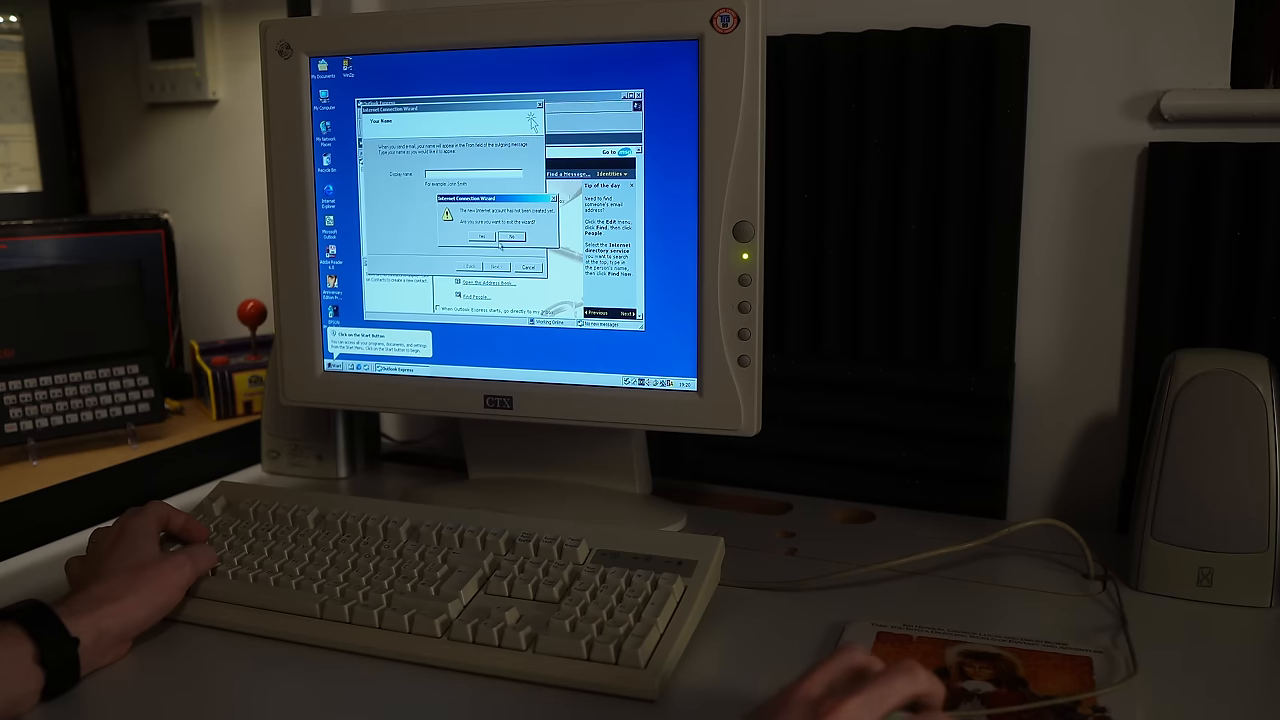
left_click(482, 236)
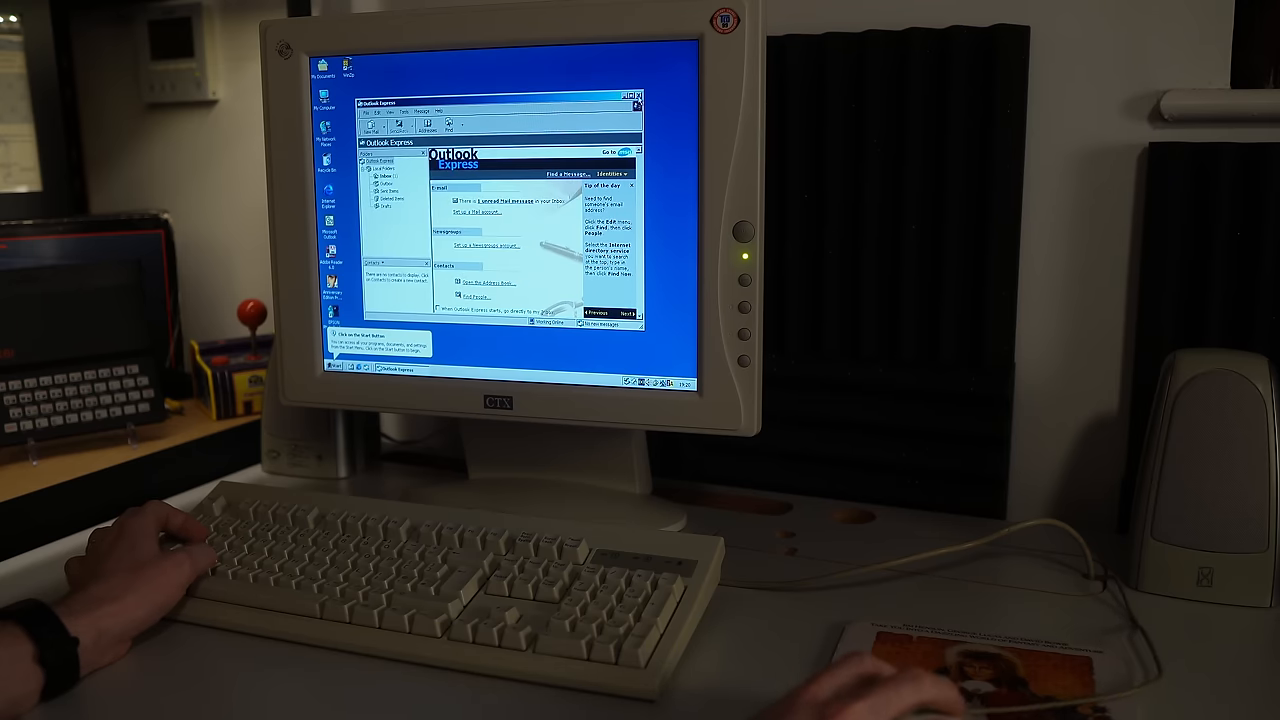
left_click(636, 96)
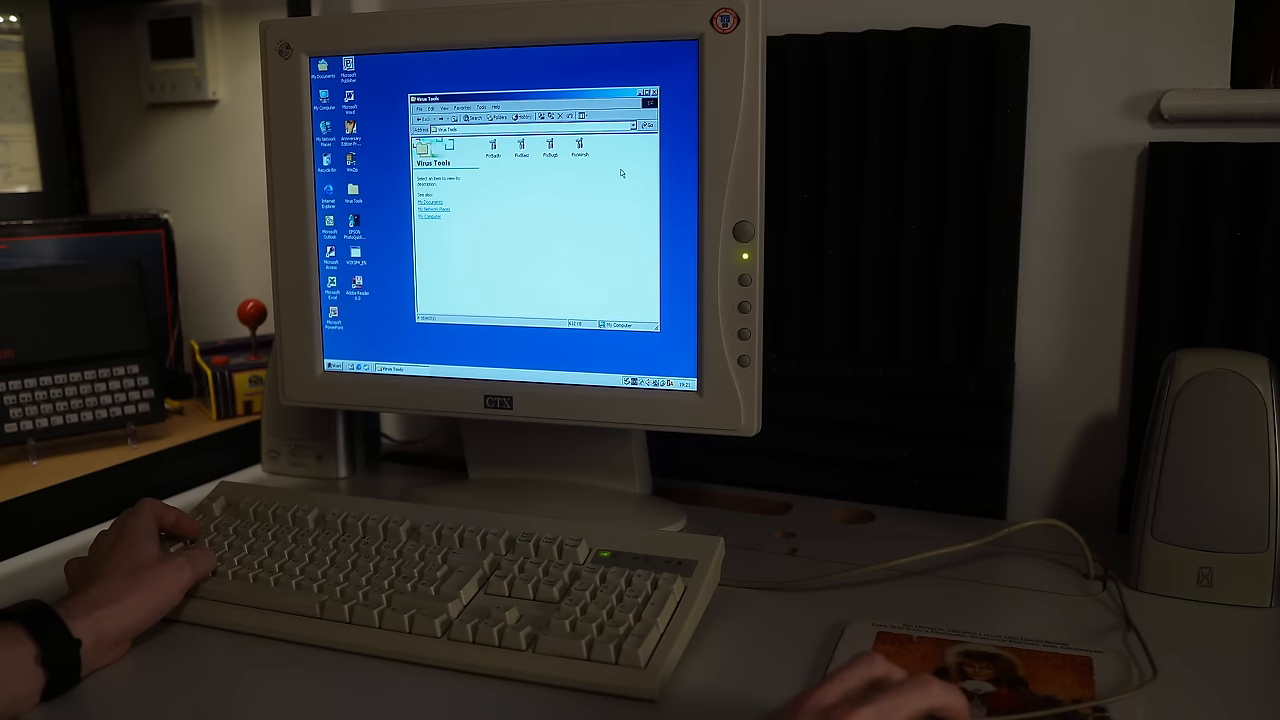
mouse_move(608, 222)
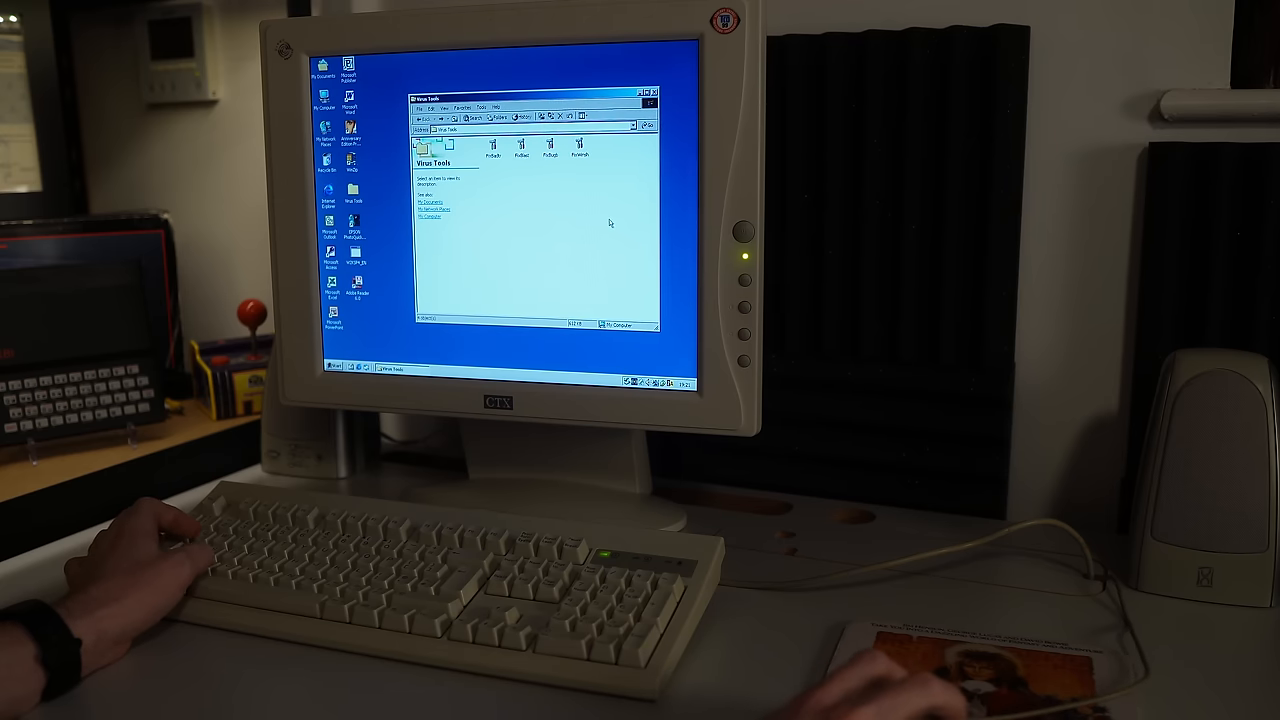
mouse_move(516, 248)
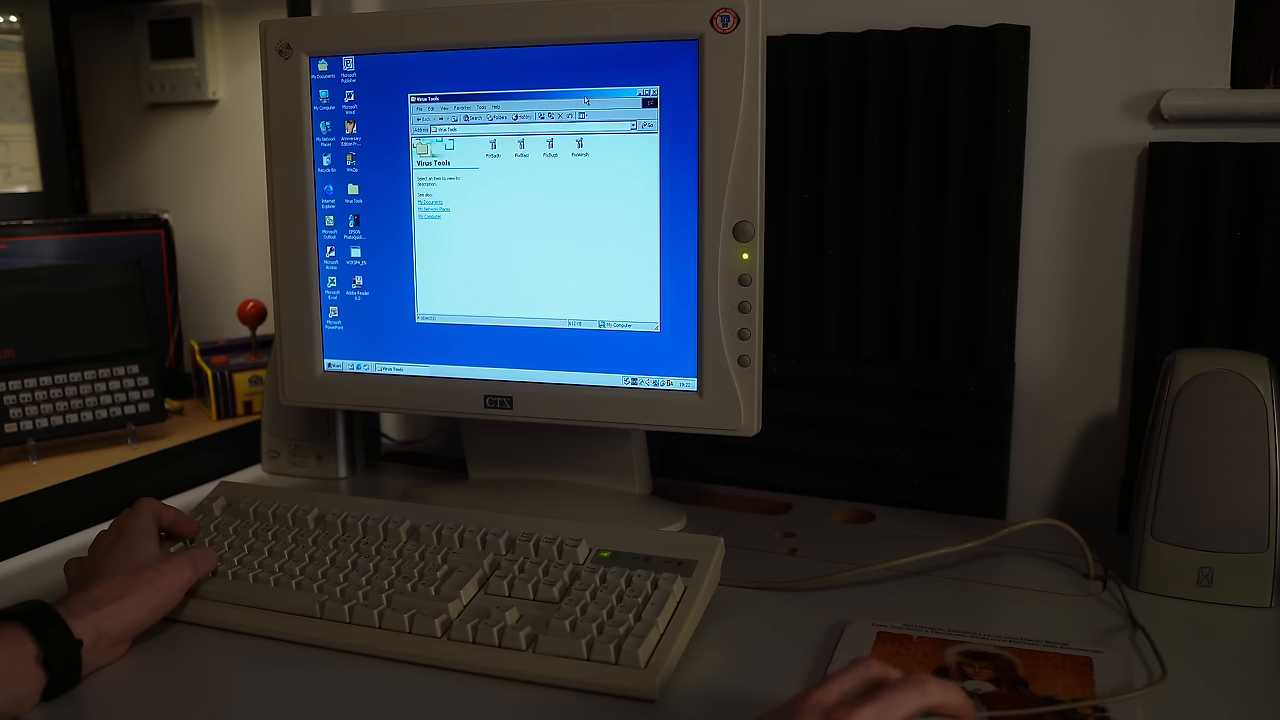
Close the program shortcuts folder window, leaving the desktop empty.
left_click(652, 92)
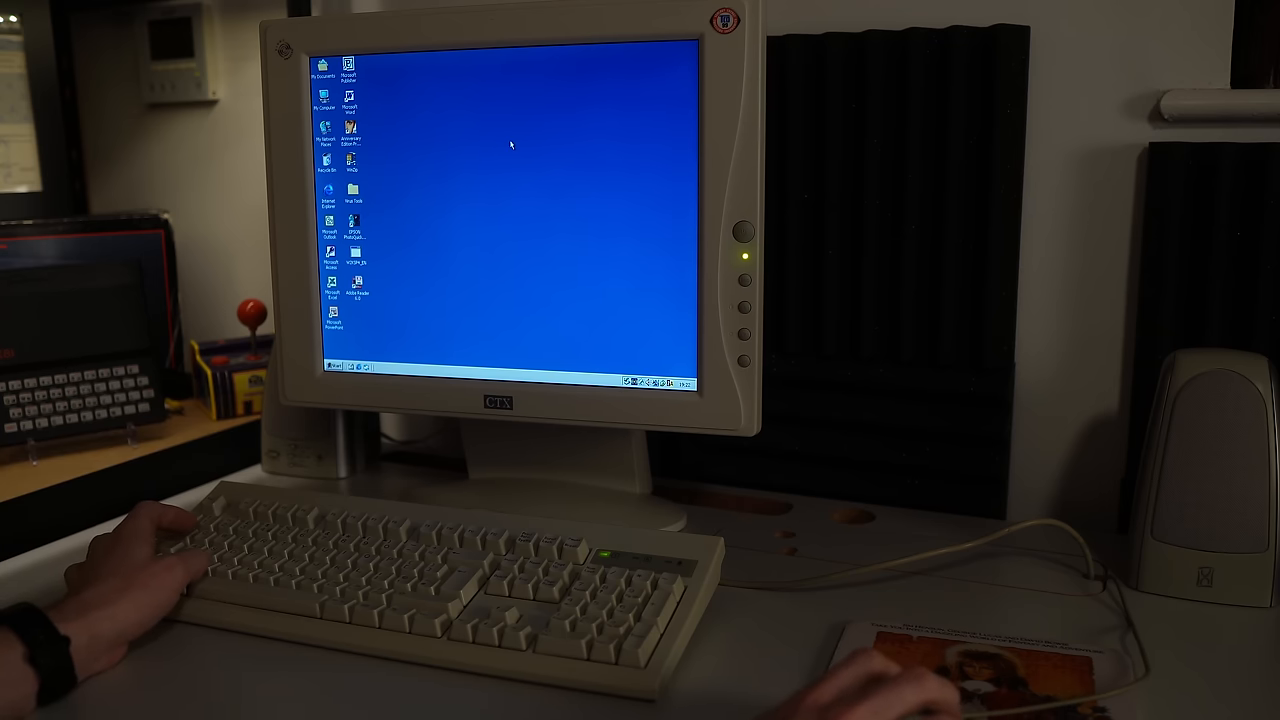
mouse_move(460, 172)
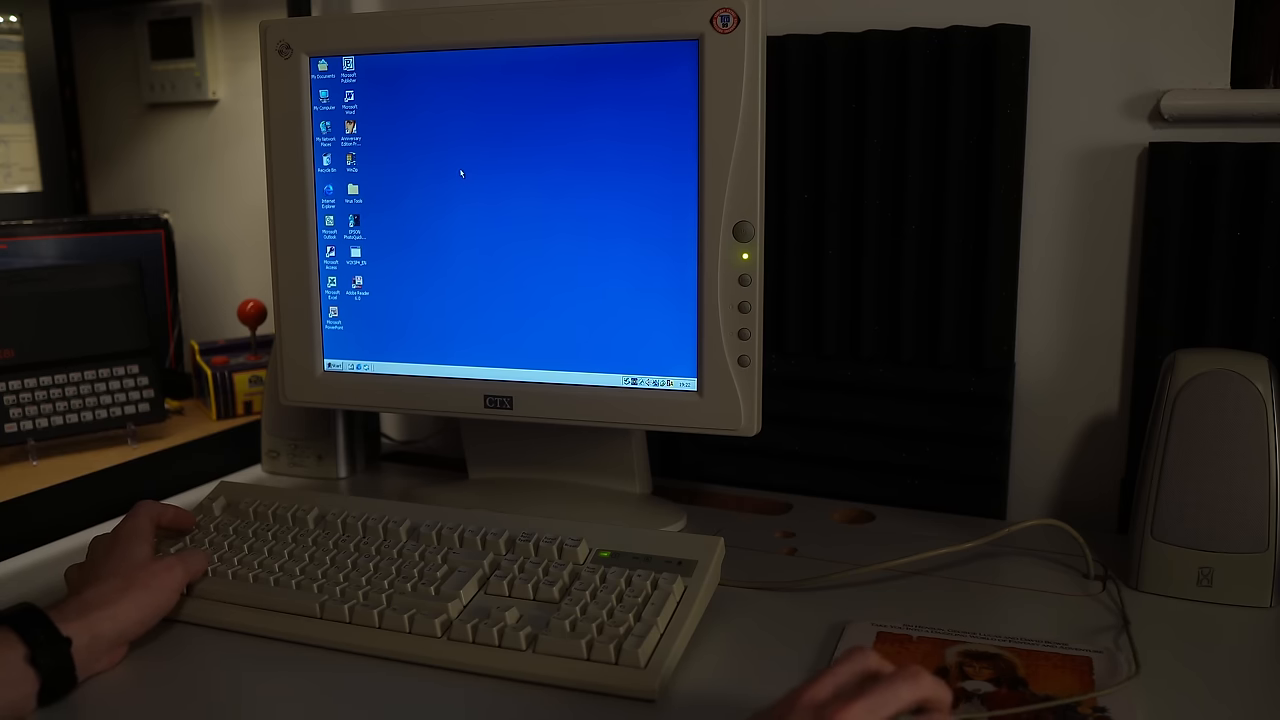